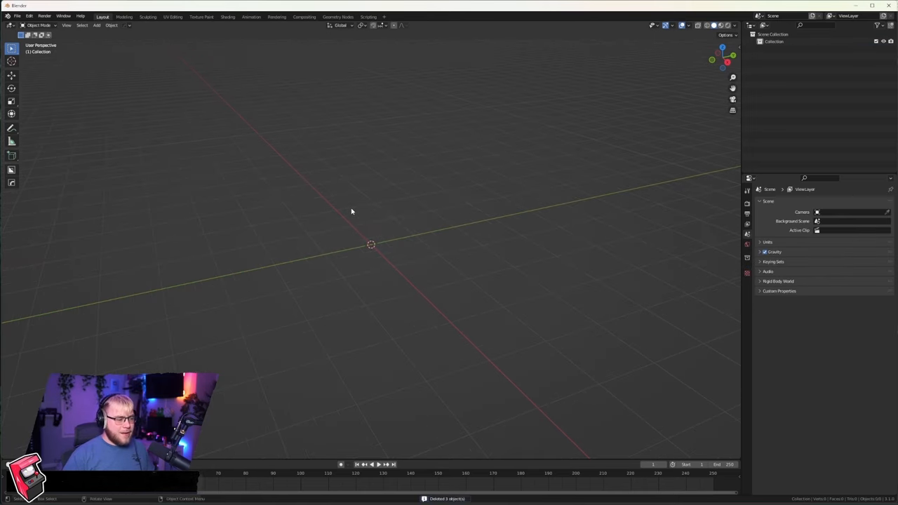
pyautogui.moveTo(409, 265)
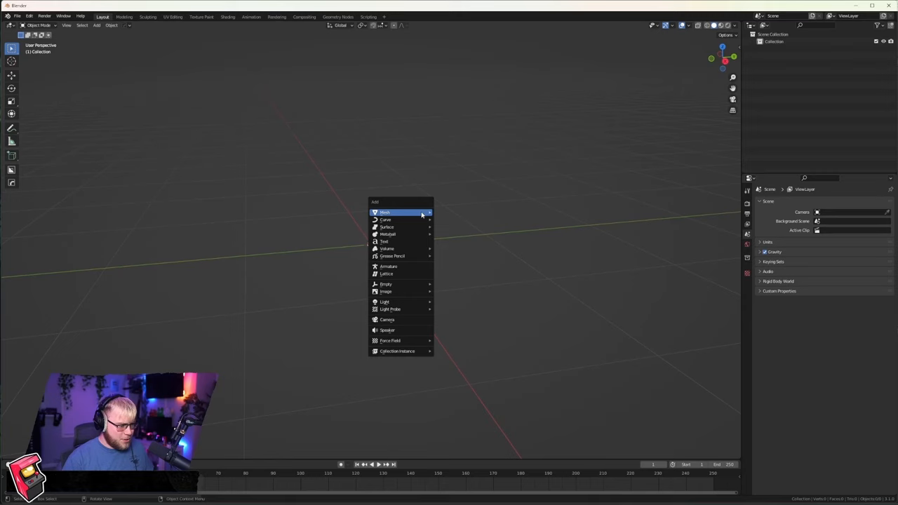
# Step: Add and shape cylinders for the head, band and top hat, then select the hat parts
pyautogui.click(385, 212)
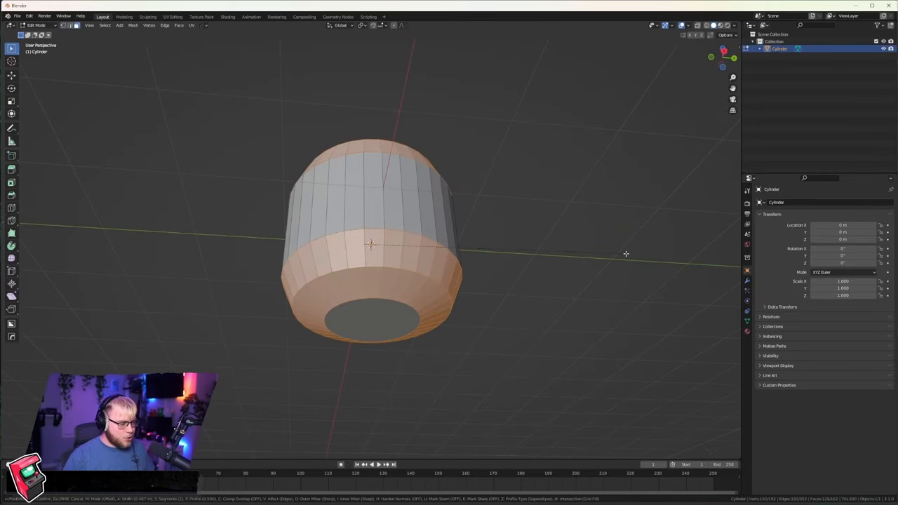
pyautogui.press('Tab')
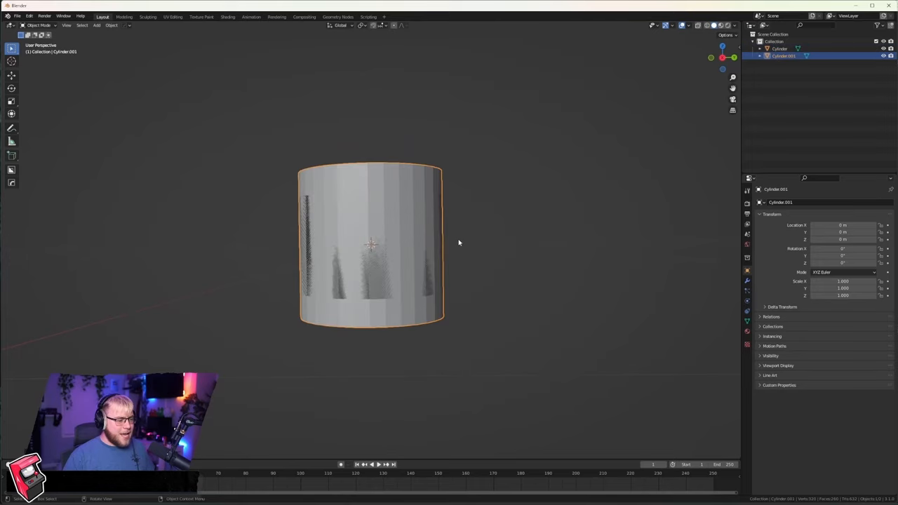
pyautogui.press('Tab')
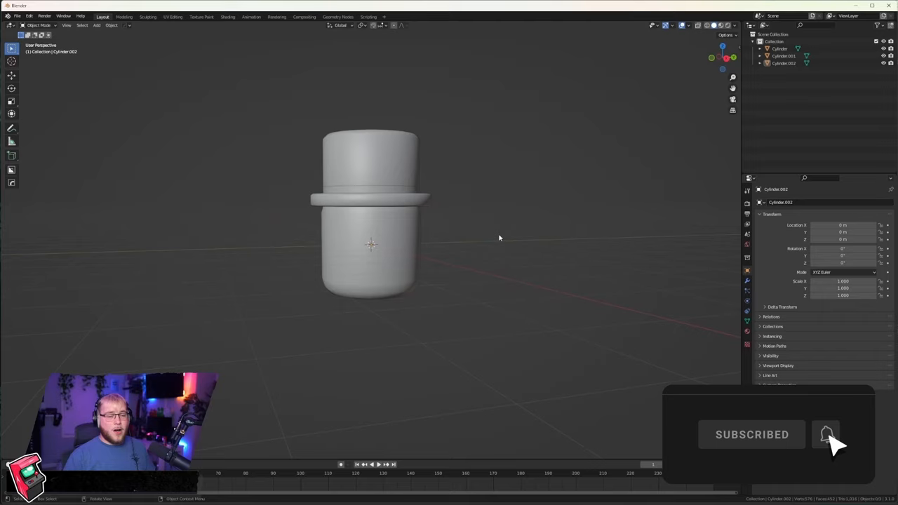
pyautogui.moveTo(379, 193)
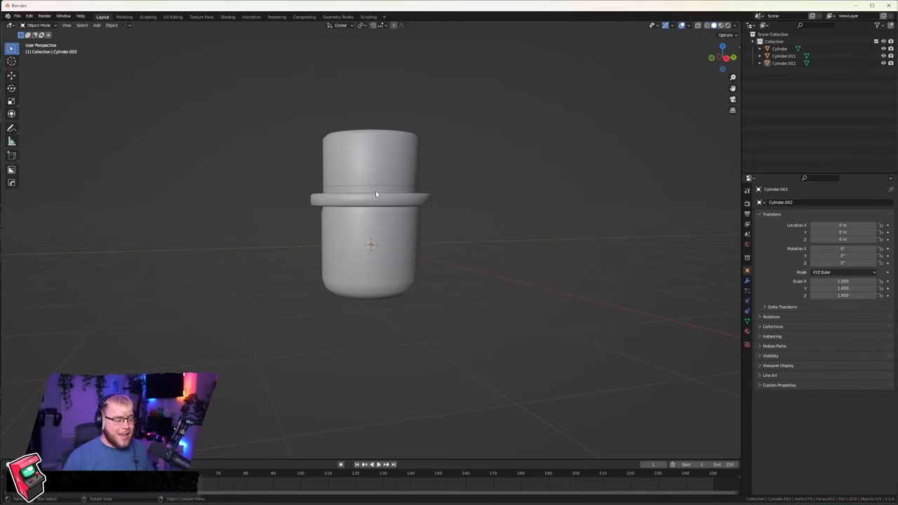
pyautogui.click(370, 161)
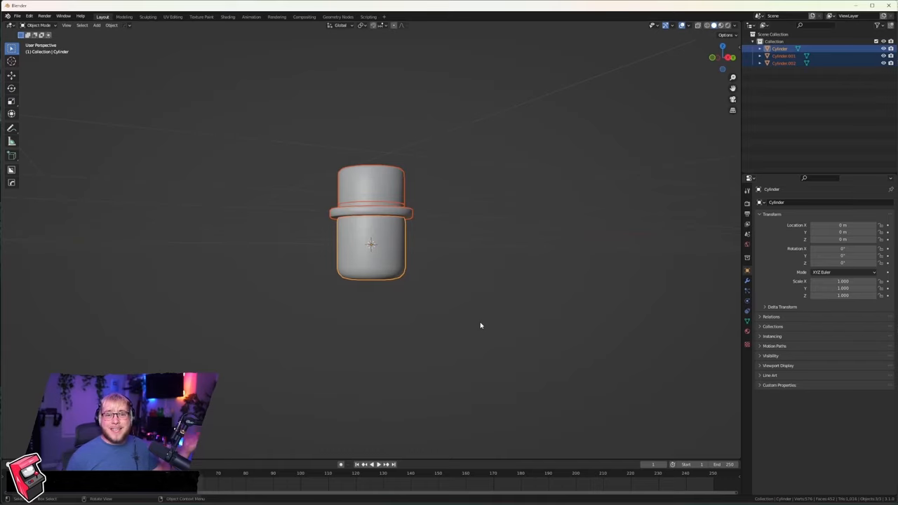
pyautogui.moveTo(445, 183)
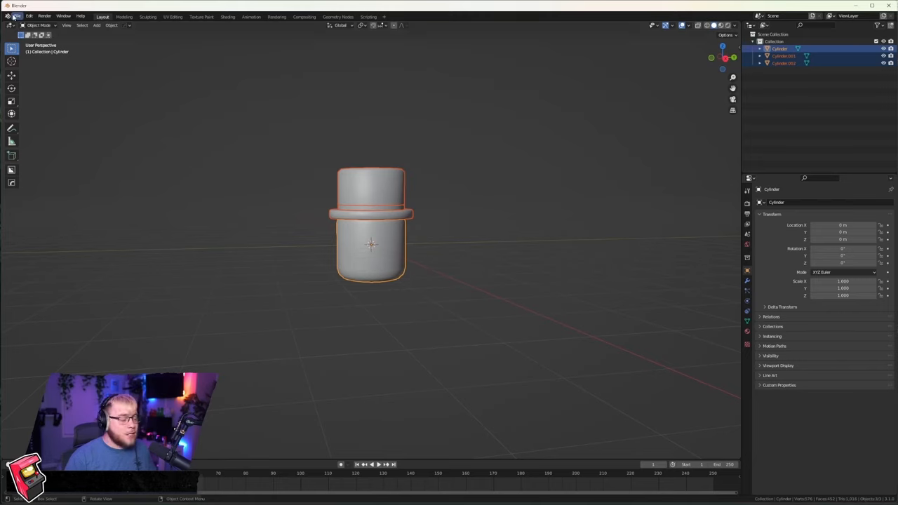
# Step: Export the selected parts as Wavefront OBJ 'TEST.obj' to the Desktop, Selected Only
pyautogui.click(17, 15)
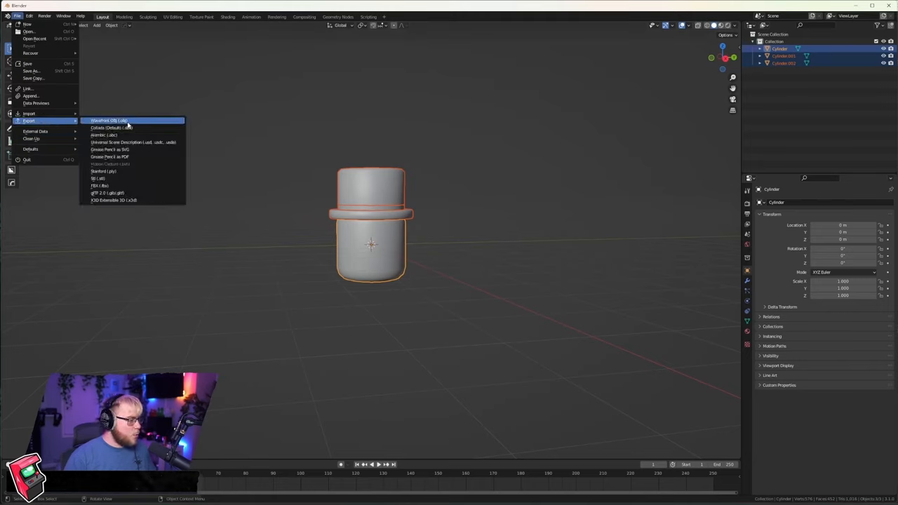
pyautogui.moveTo(109, 121)
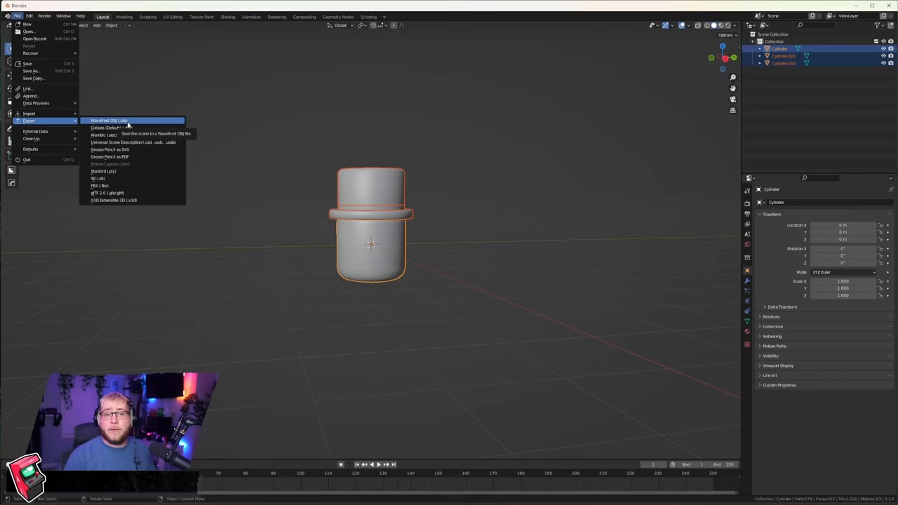
pyautogui.moveTo(128, 123)
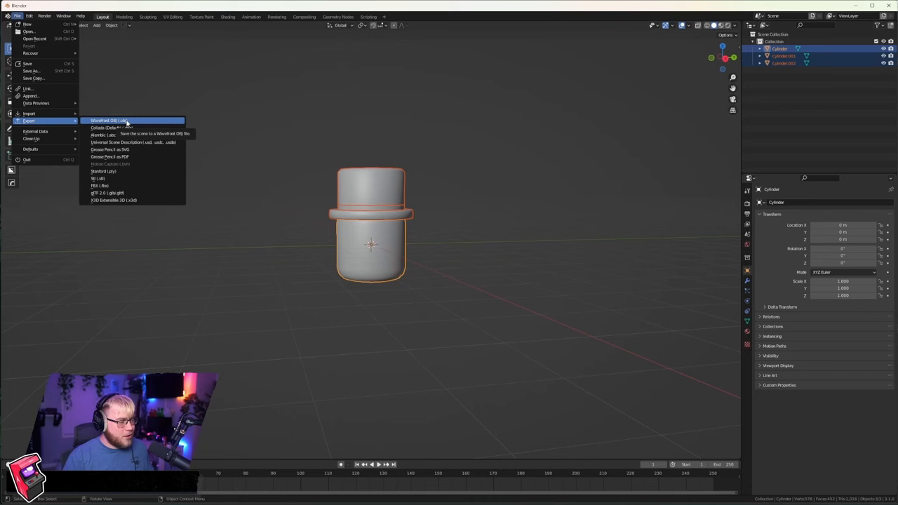
pyautogui.click(109, 120)
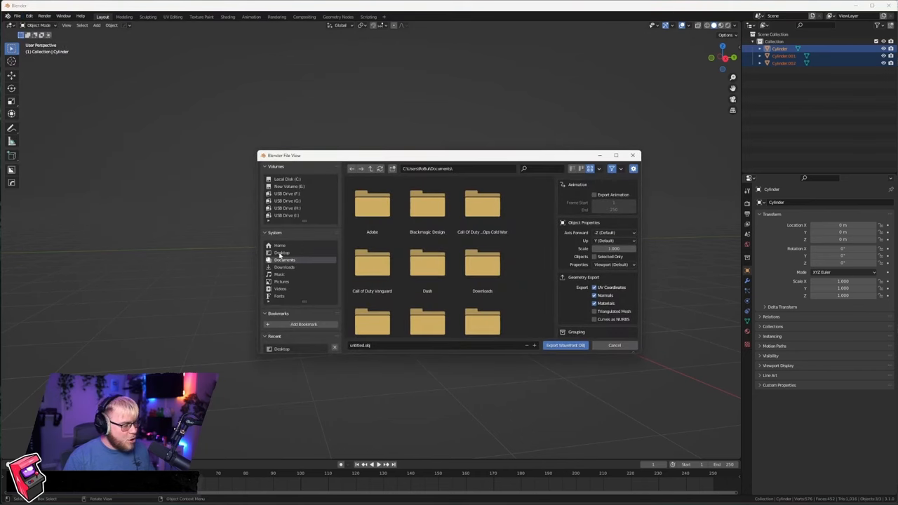
pyautogui.click(281, 253)
pyautogui.write('TEST')
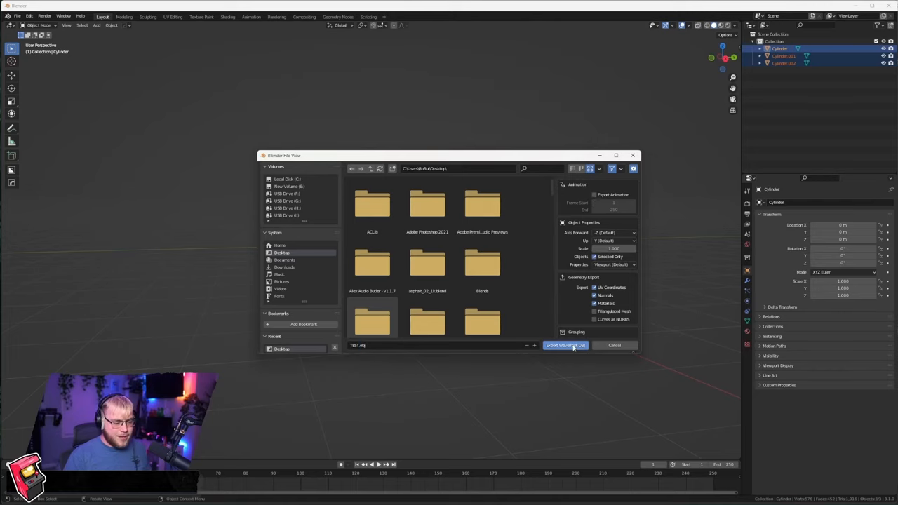
pyautogui.click(565, 345)
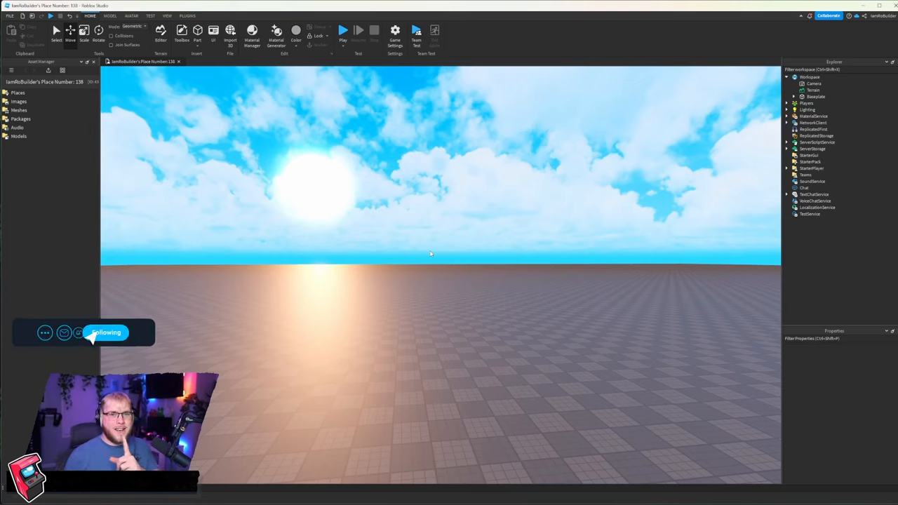
# Step: Insert a MeshPart into the Workspace through the Explorer's Insert Object menu
pyautogui.click(813, 84)
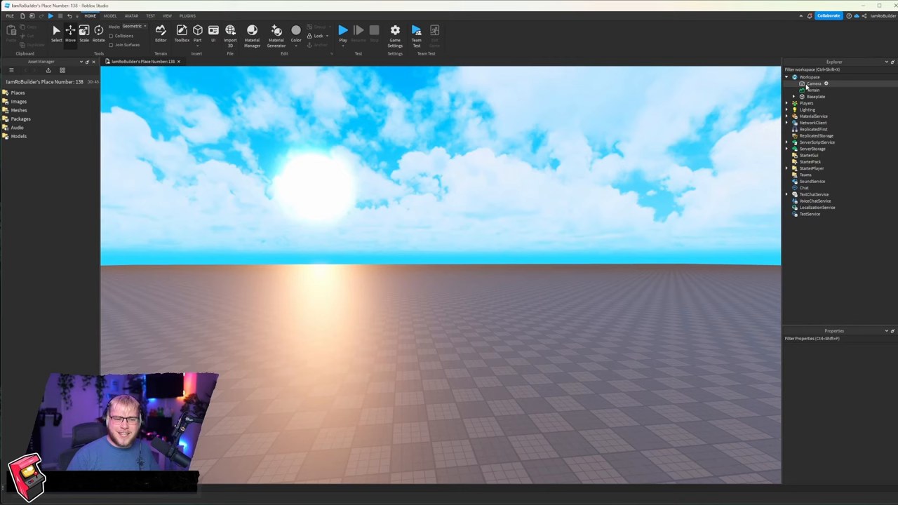
pyautogui.rightClick(809, 77)
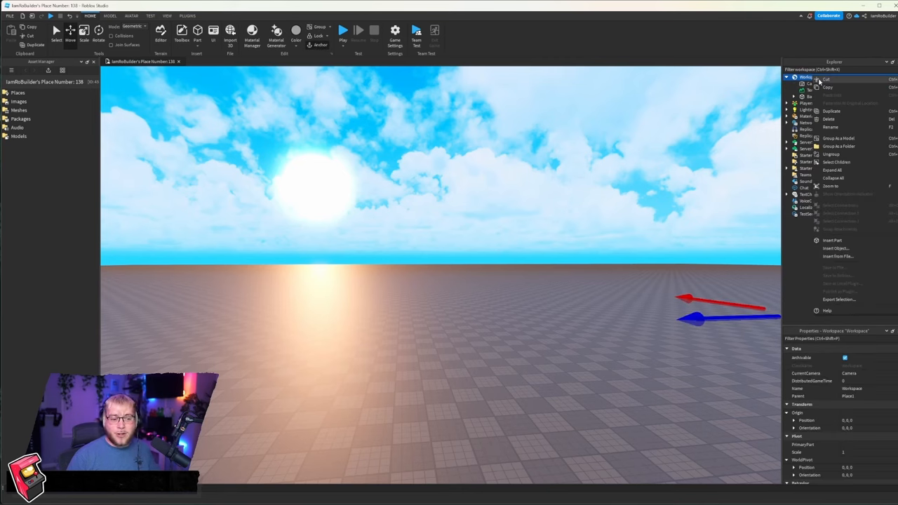
pyautogui.moveTo(851, 148)
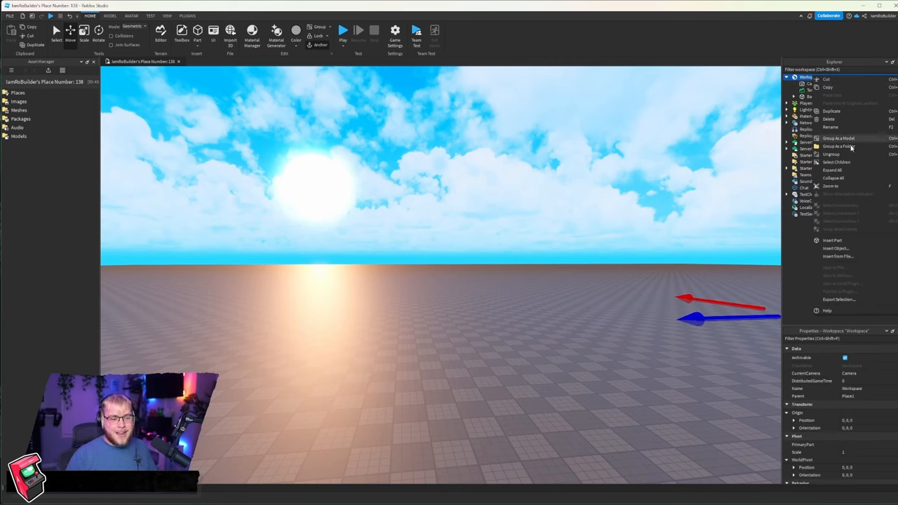
pyautogui.click(836, 248)
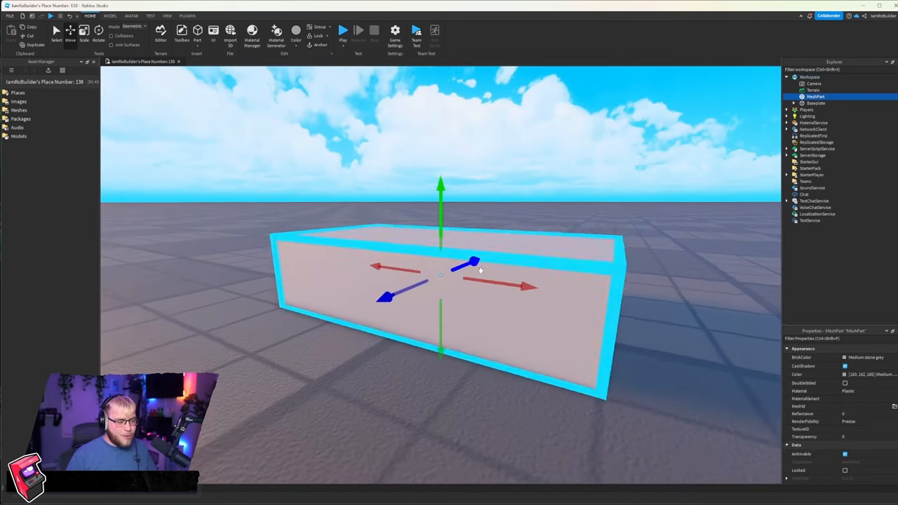
# Step: Upload TEST.obj as the MeshPart's MeshId and confirm moving the mesh to storage
pyautogui.click(894, 406)
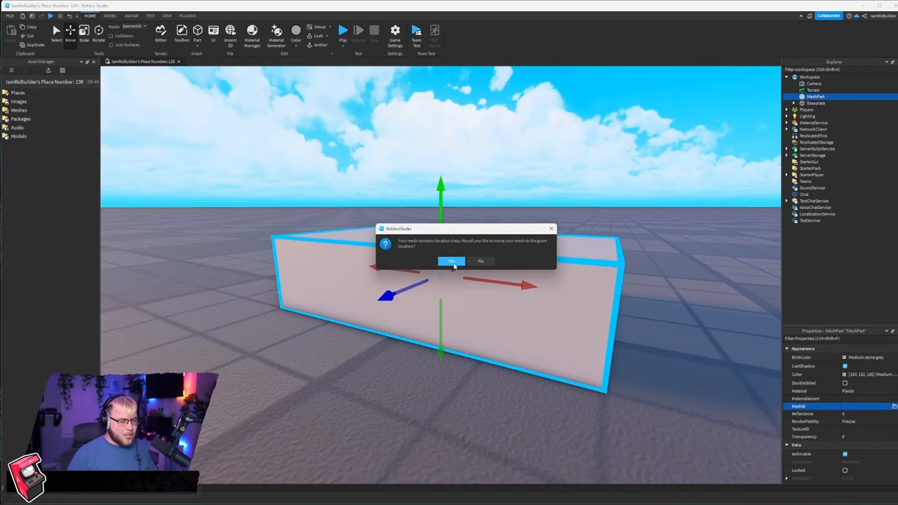
pyautogui.click(451, 261)
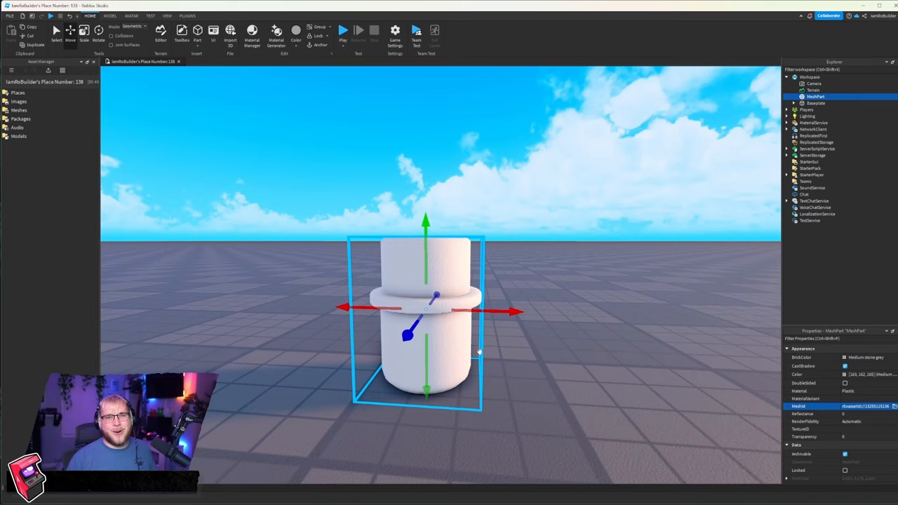
pyautogui.moveTo(505, 236)
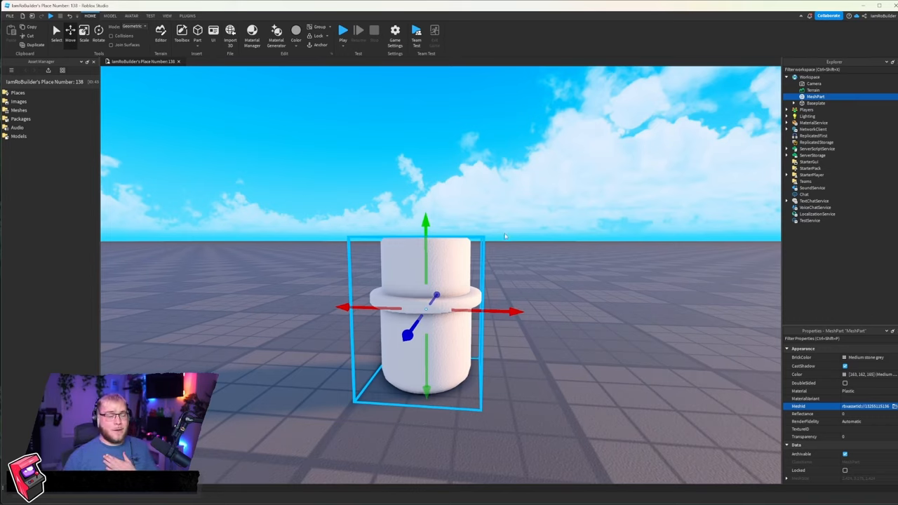
pyautogui.moveTo(43, 63)
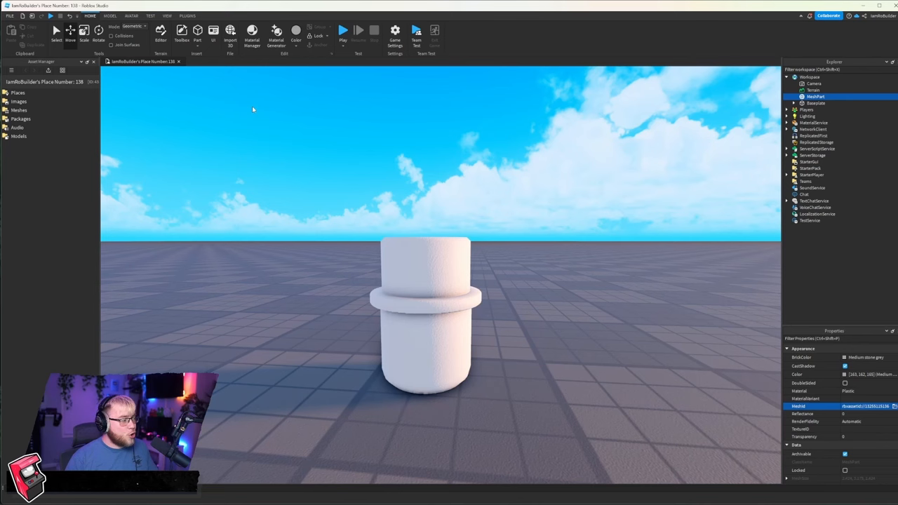
# Step: Bulk-import TEST through the Asset Manager and insert the TEST mesh into the Workspace
pyautogui.click(167, 16)
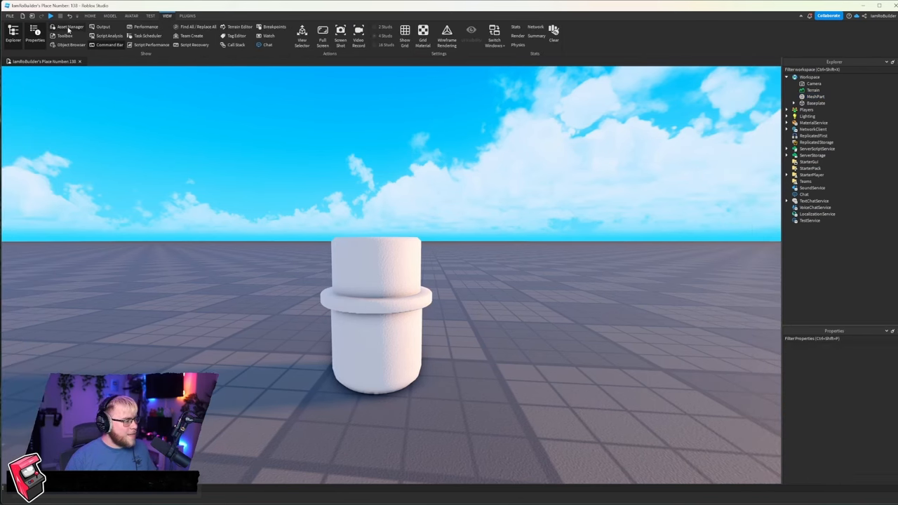
pyautogui.click(70, 26)
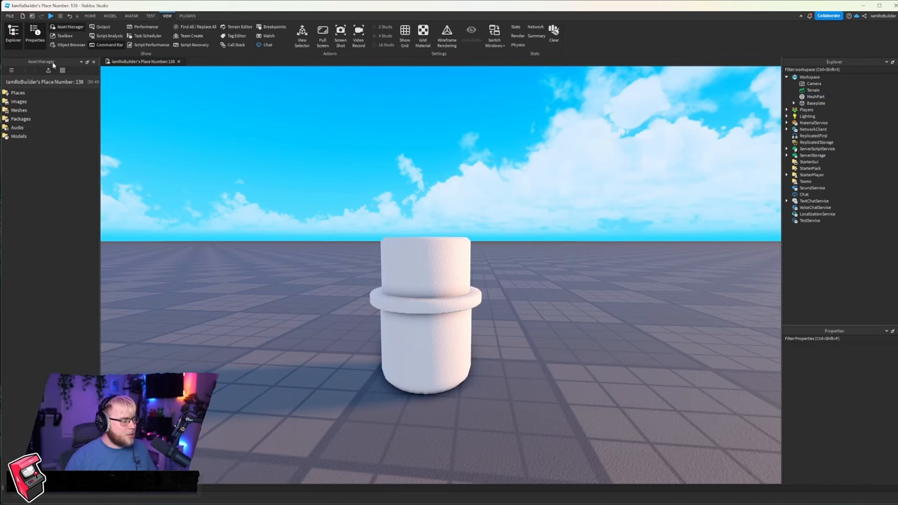
pyautogui.moveTo(47, 70)
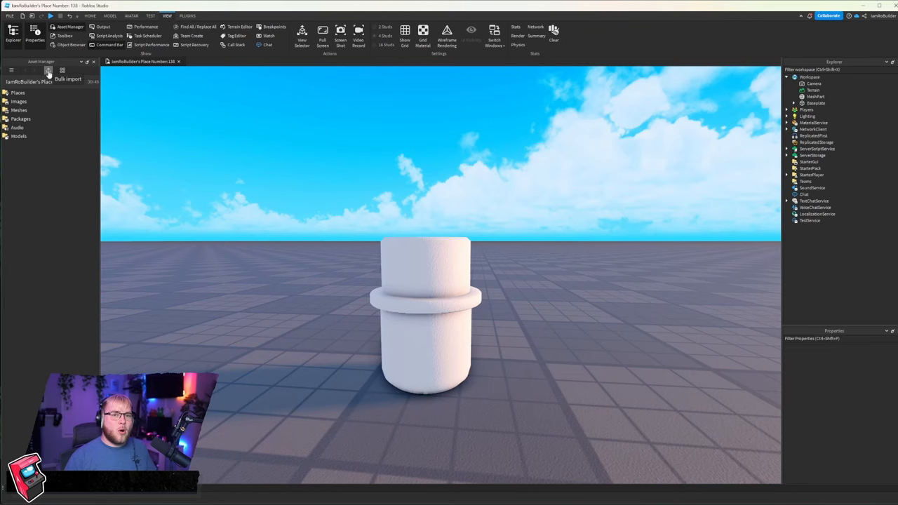
pyautogui.click(425, 316)
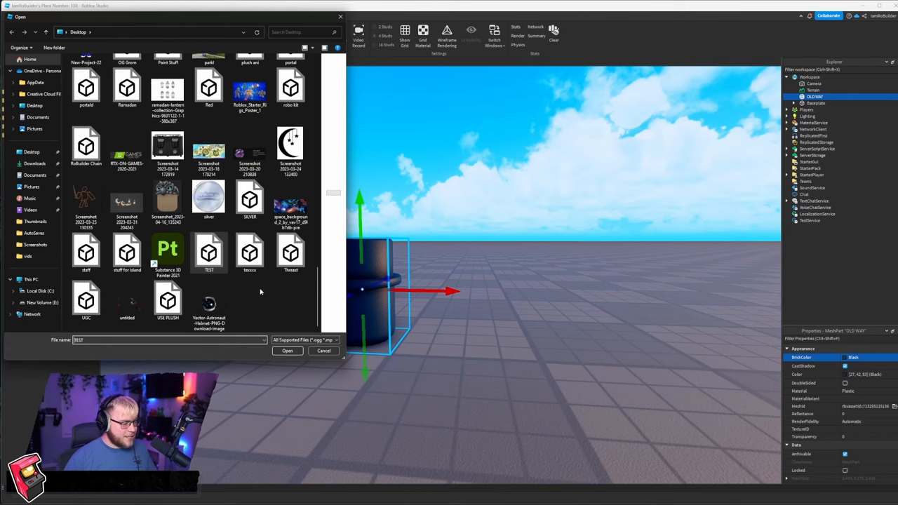
pyautogui.click(287, 351)
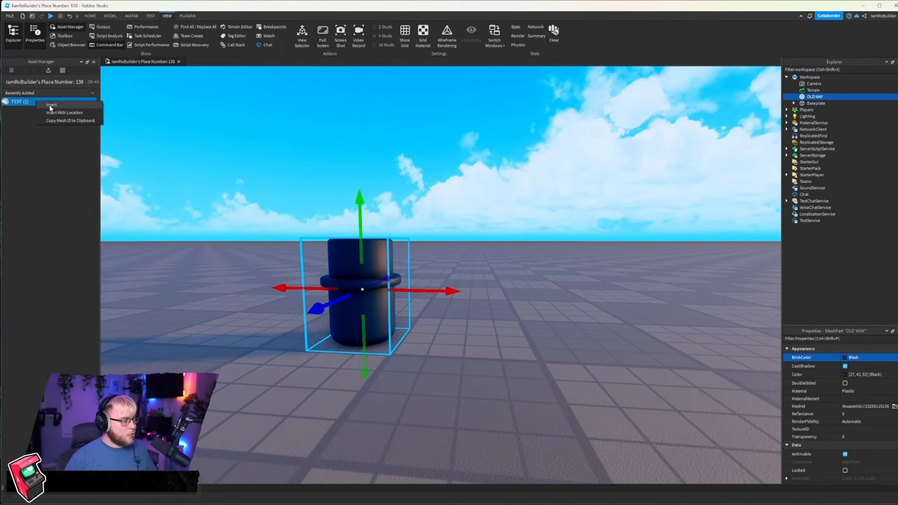
pyautogui.click(51, 105)
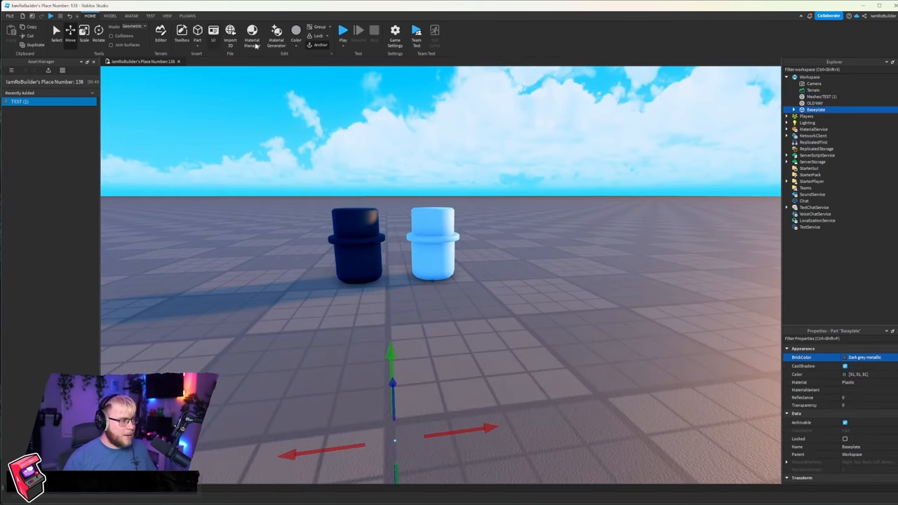
# Step: Import TEST.obj via Import 3D with Add Model To Inventory off and Anchored on
pyautogui.click(231, 31)
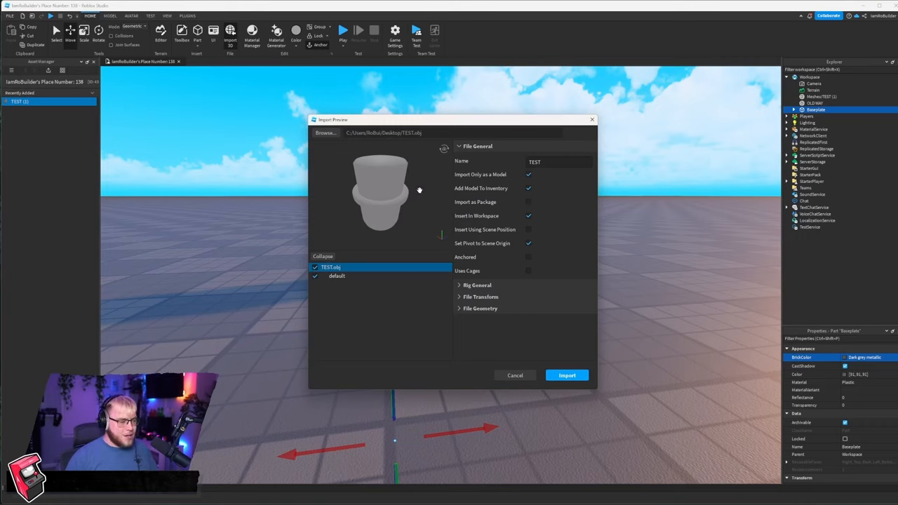
pyautogui.click(554, 162)
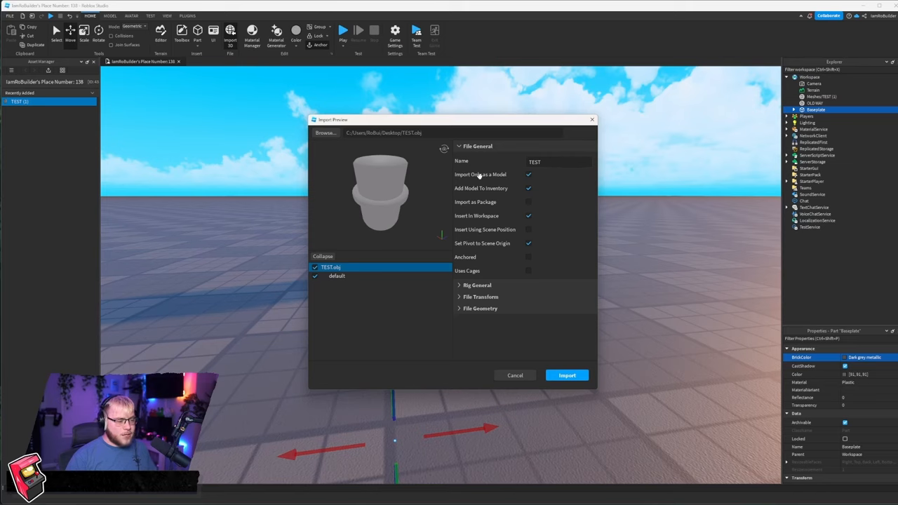
pyautogui.moveTo(505, 182)
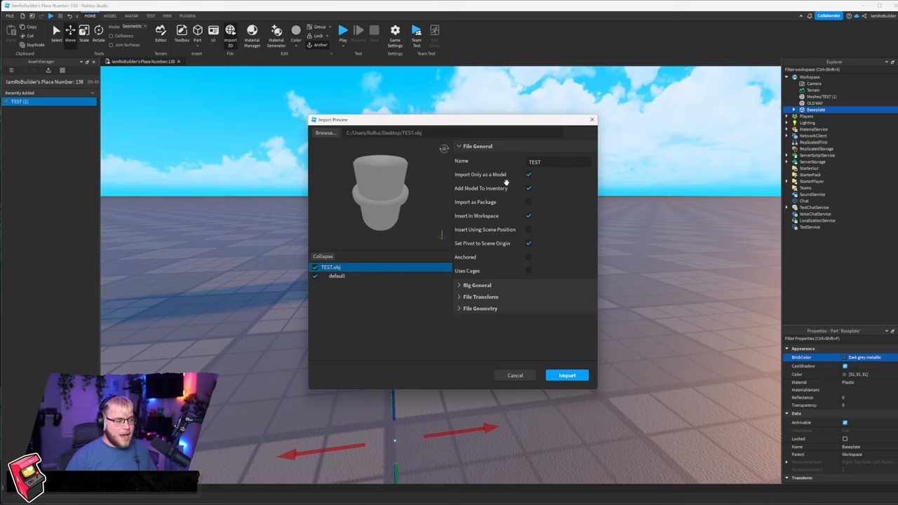
pyautogui.click(529, 188)
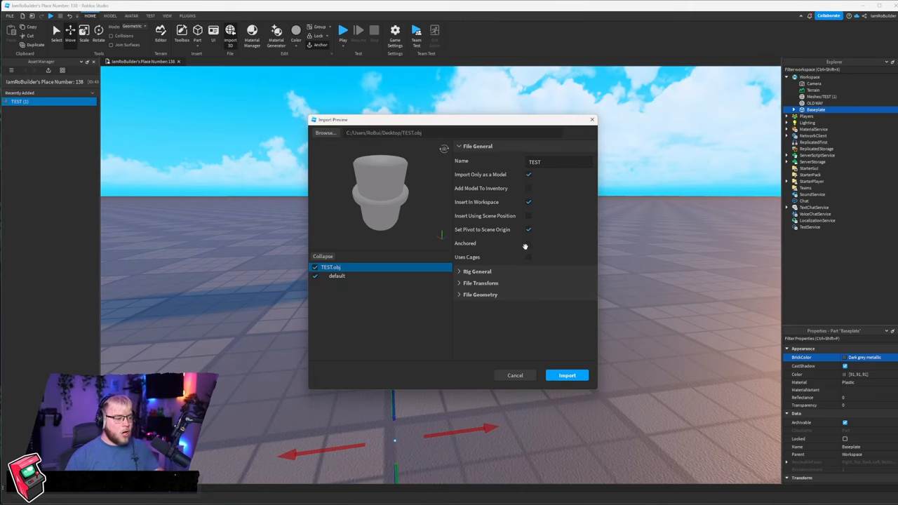
pyautogui.click(528, 242)
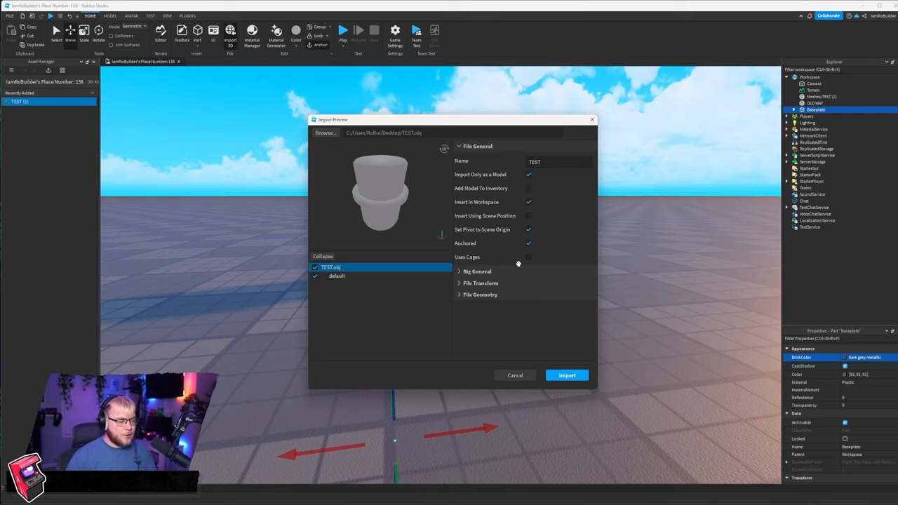
pyautogui.click(480, 294)
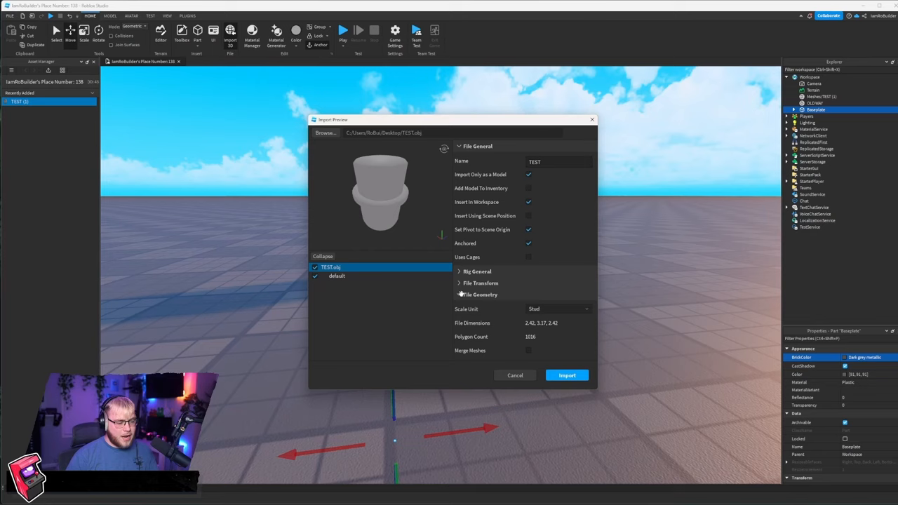
pyautogui.click(480, 294)
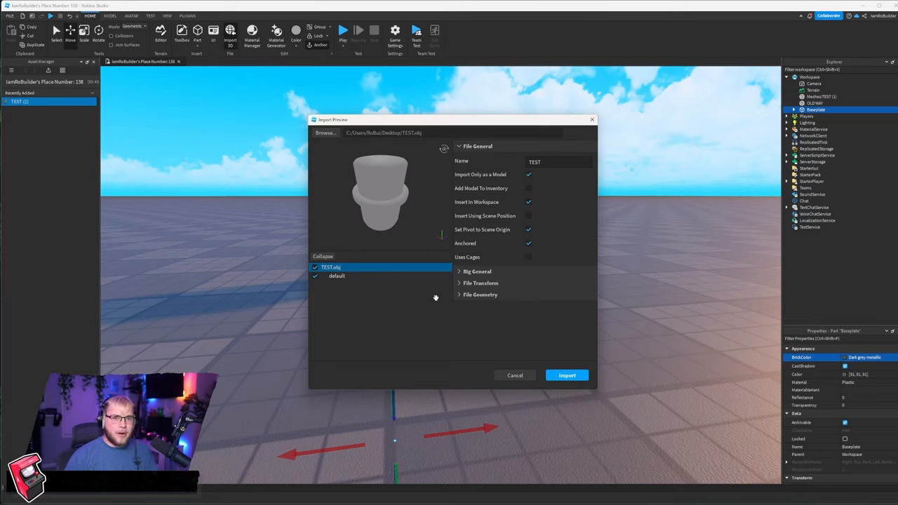
pyautogui.moveTo(305, 279)
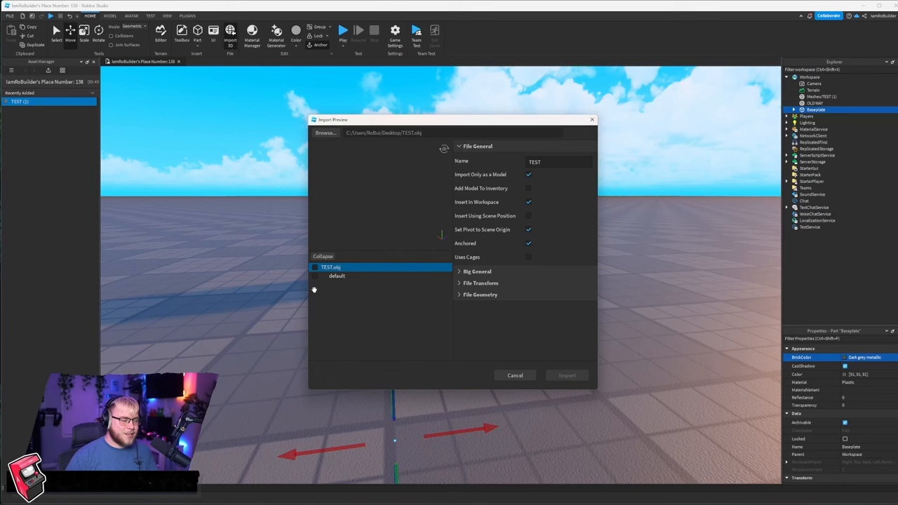
pyautogui.click(314, 276)
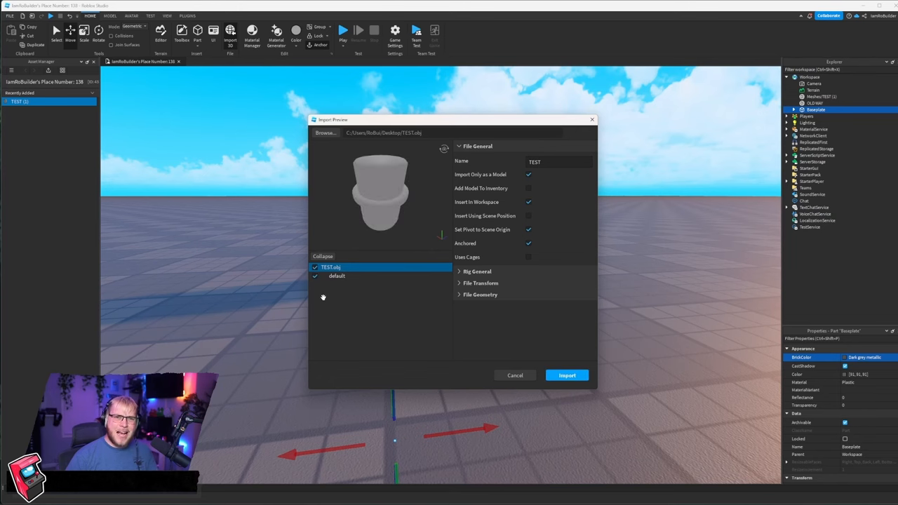
pyautogui.click(567, 375)
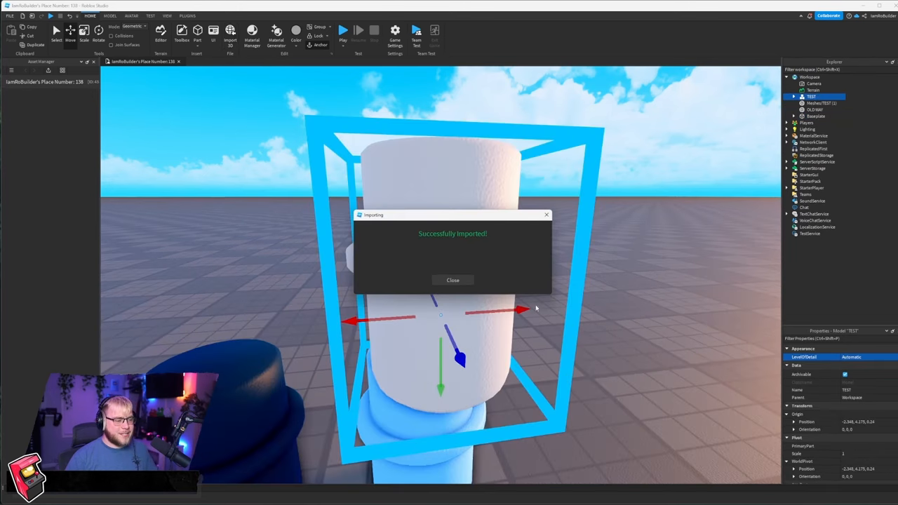
pyautogui.click(453, 280)
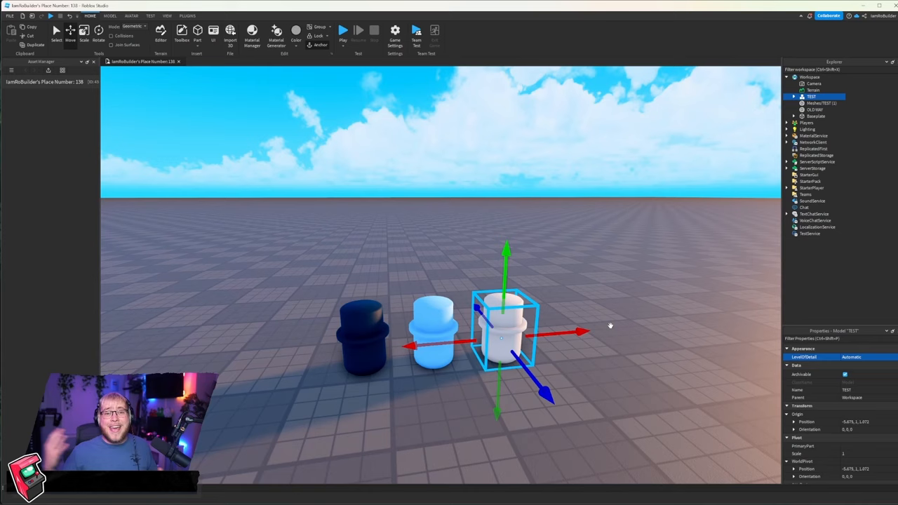
pyautogui.moveTo(532, 218)
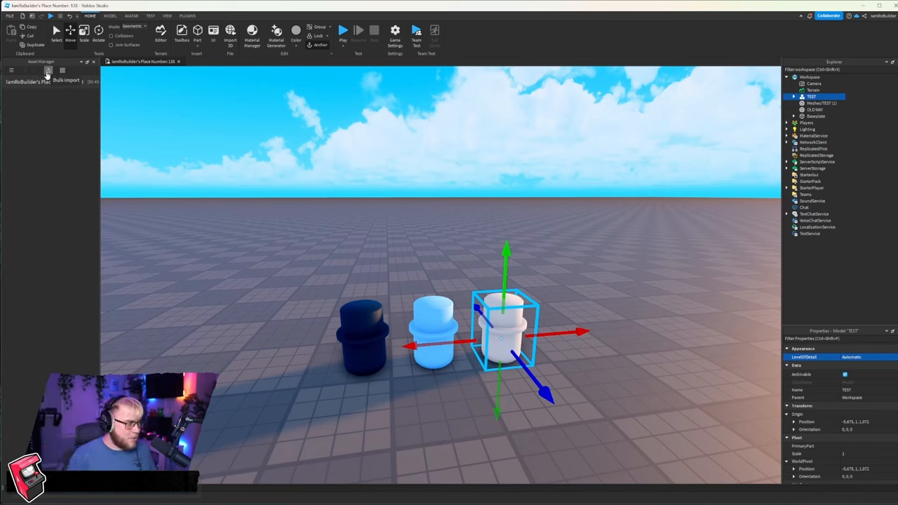
pyautogui.moveTo(548, 190)
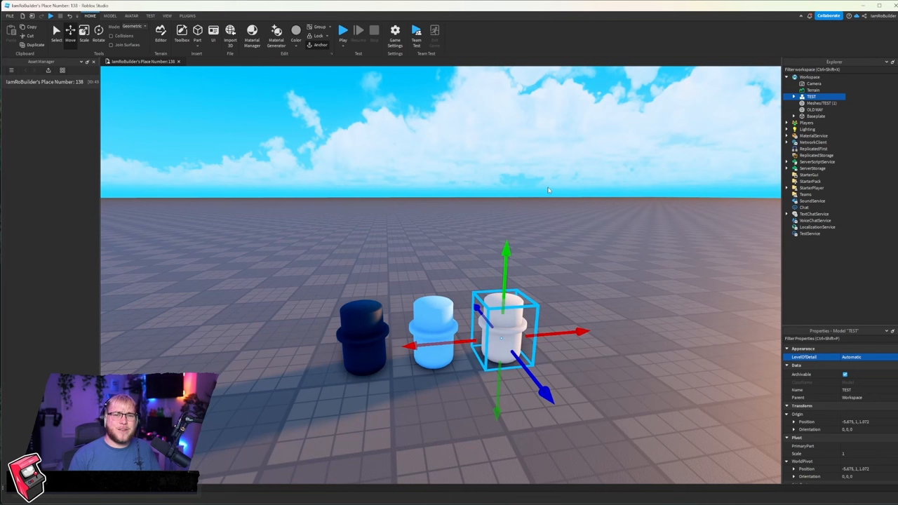
# Step: Import TEST.fbx, toggling its cylinder parts in the preview, and import all three
pyautogui.click(230, 32)
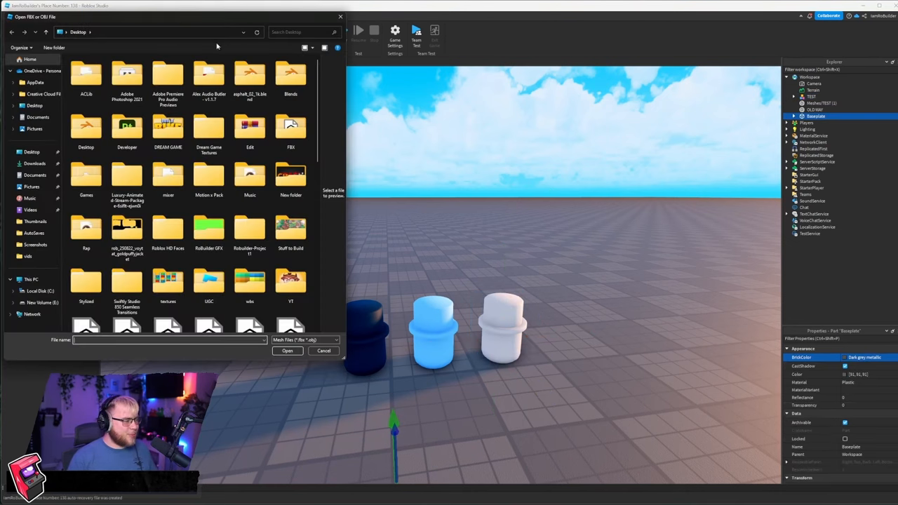
pyautogui.click(287, 351)
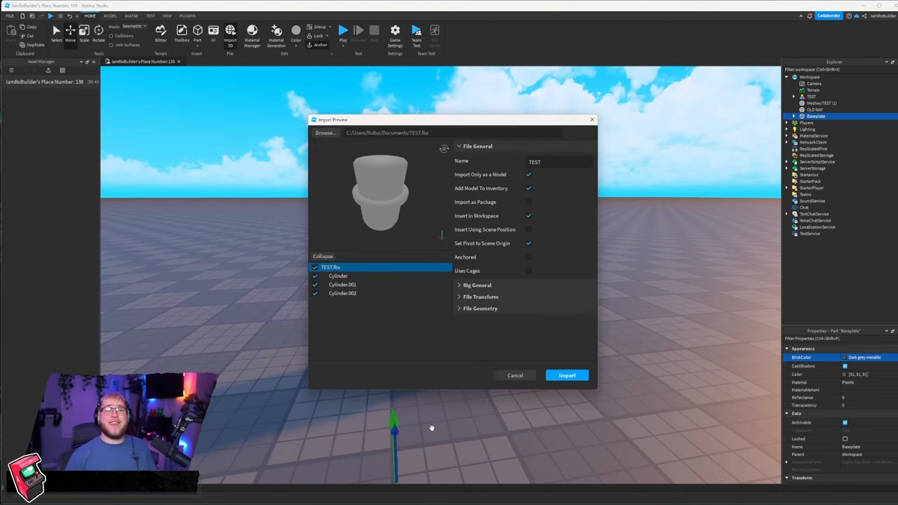
pyautogui.moveTo(386, 400)
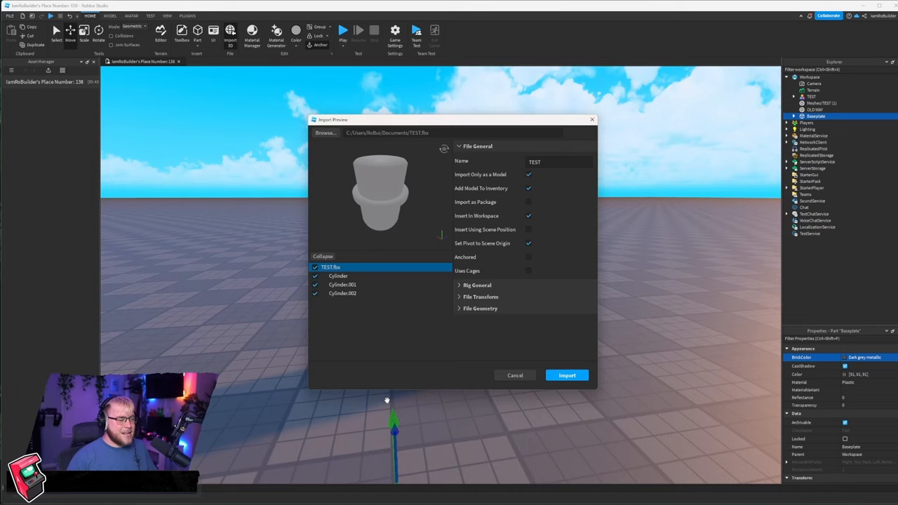
pyautogui.click(343, 284)
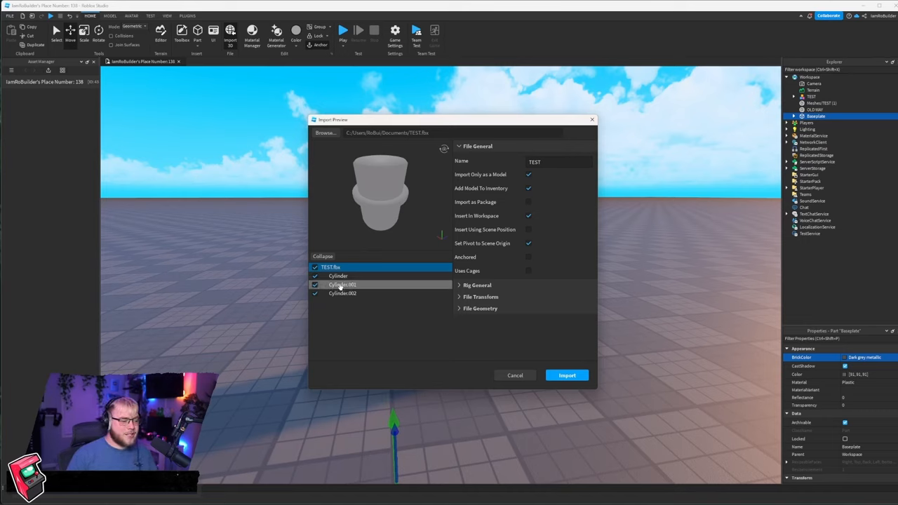
pyautogui.click(315, 276)
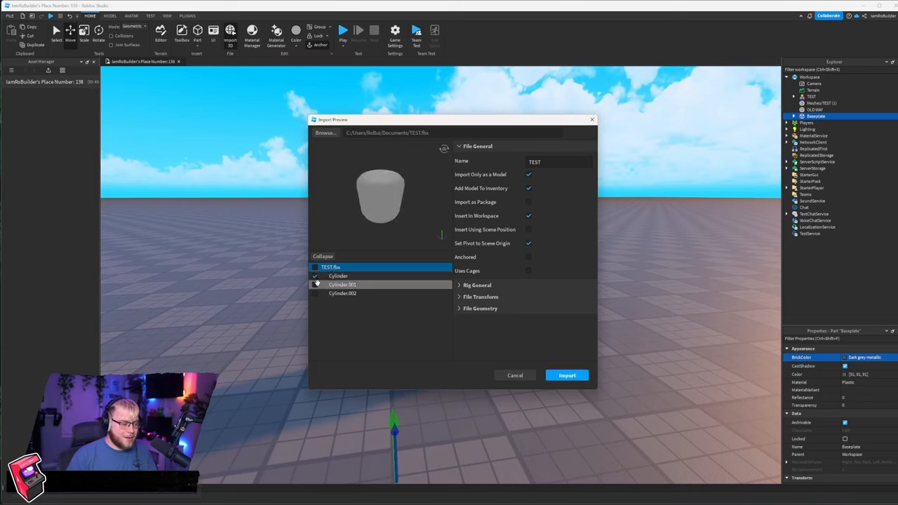
pyautogui.click(315, 284)
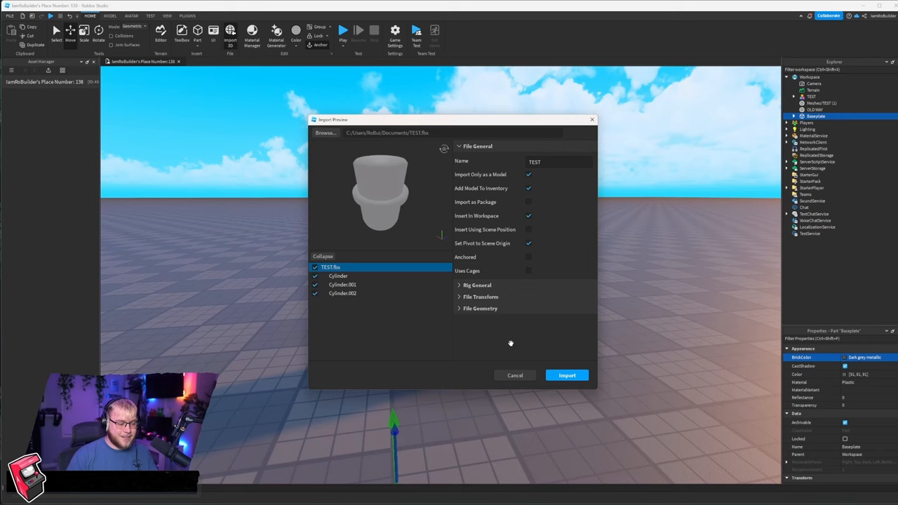
pyautogui.click(568, 375)
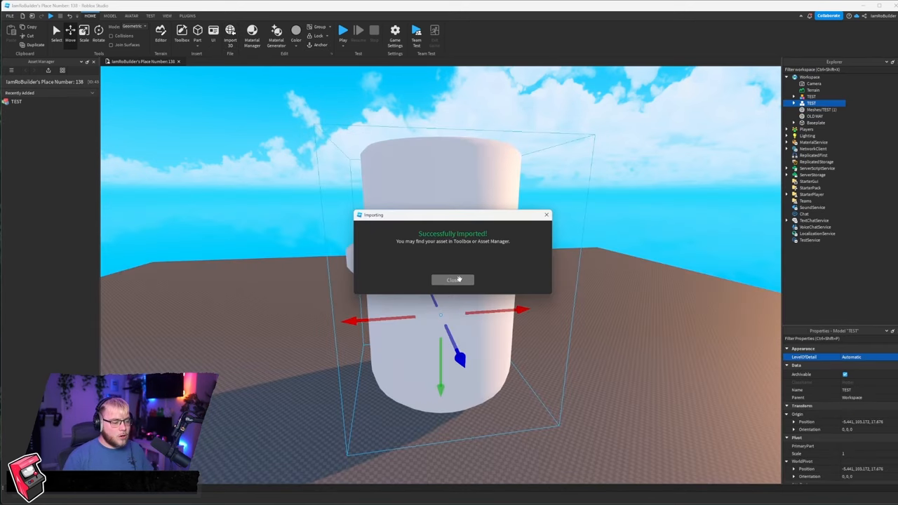
# Step: Set BrickColor per part: lavender hat, white band, medium stone grey head
pyautogui.click(452, 279)
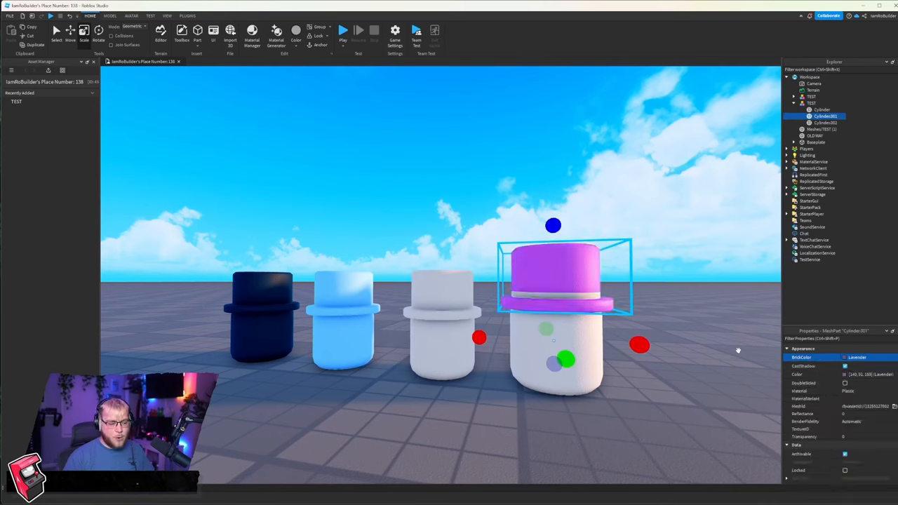
pyautogui.click(826, 122)
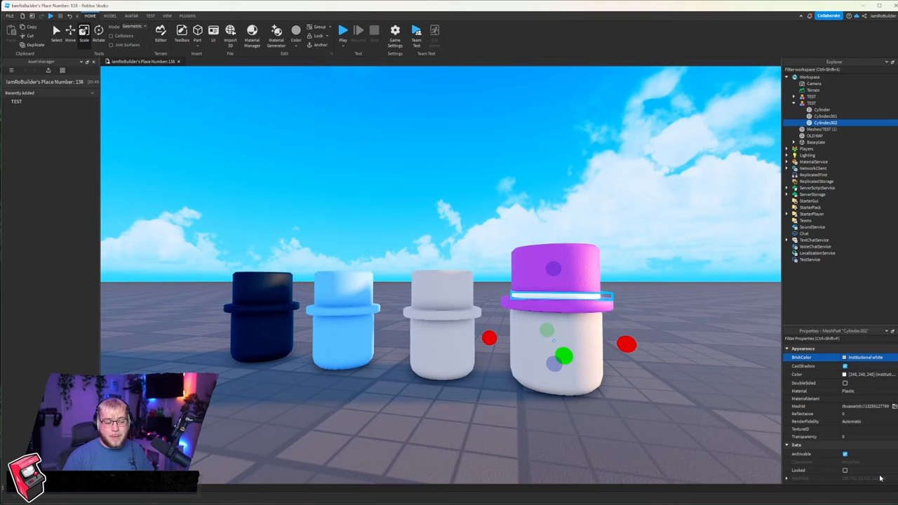
pyautogui.click(821, 109)
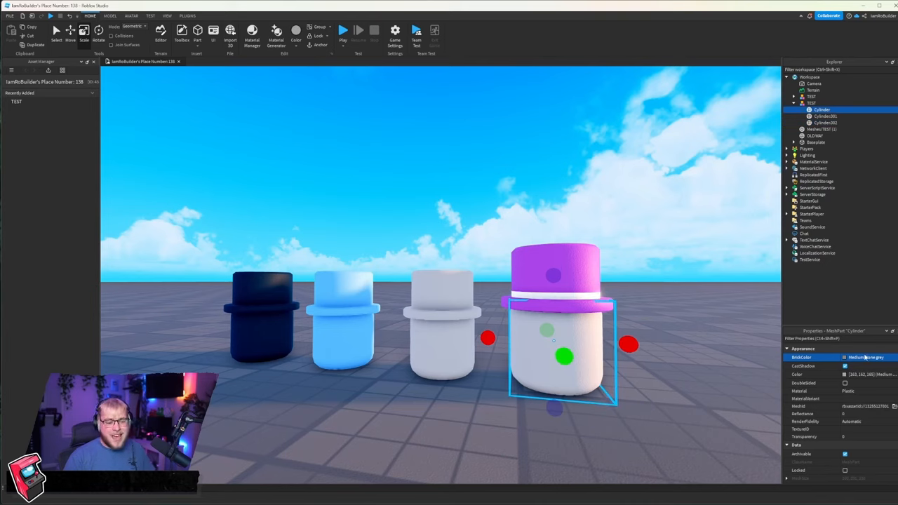
pyautogui.click(816, 141)
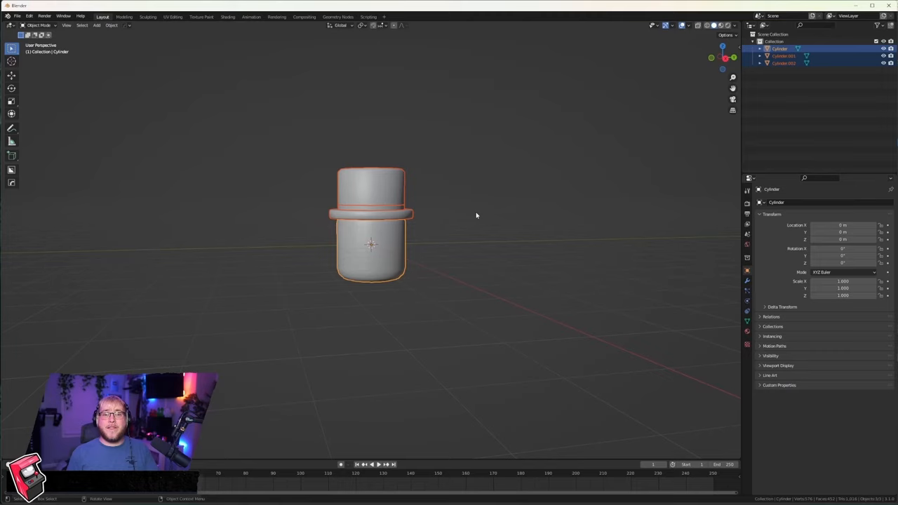
# Step: Join the hat parts, separate the band in Edit Mode, then inspect the top hat mesh
pyautogui.moveTo(273, 118); pyautogui.dragTo(463, 325)
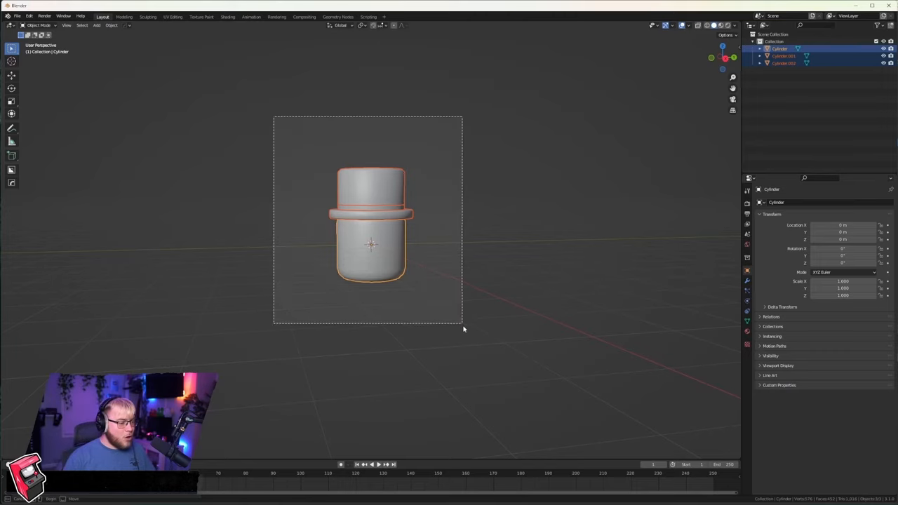
pyautogui.click(372, 205)
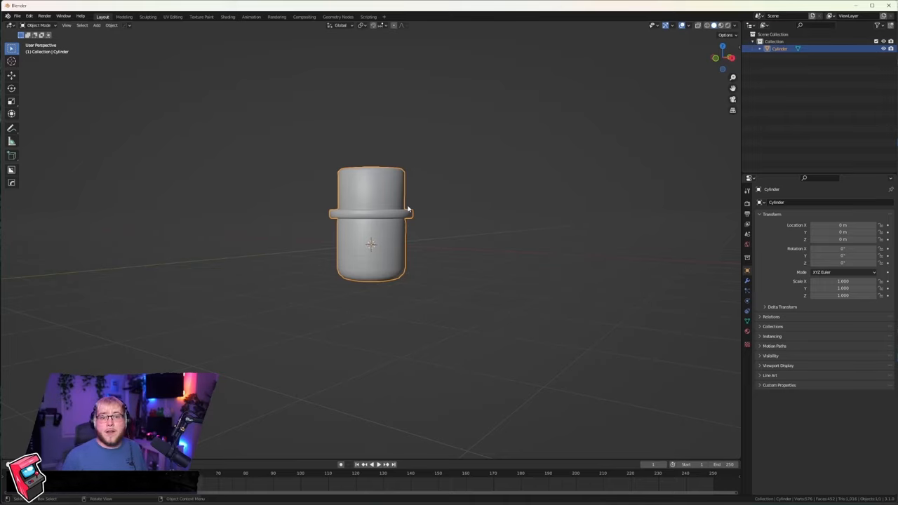
pyautogui.press('Tab')
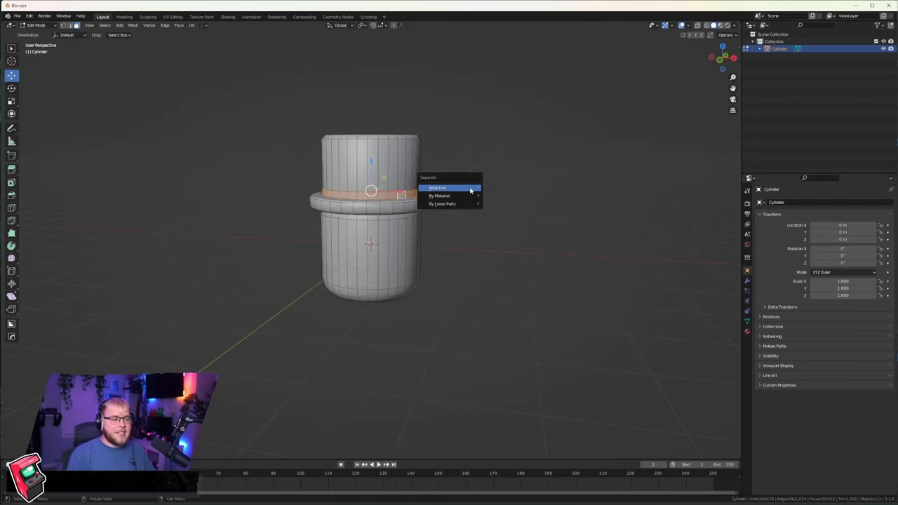
pyautogui.click(437, 188)
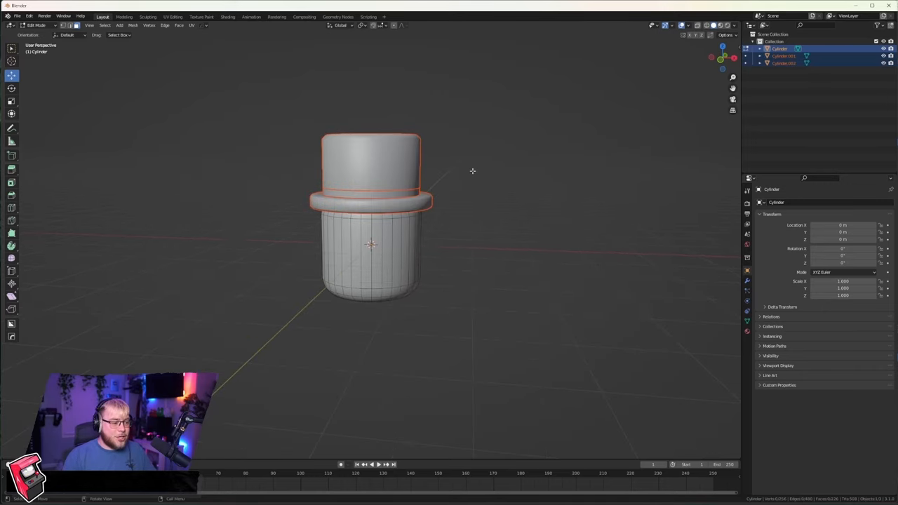
pyautogui.press('Tab')
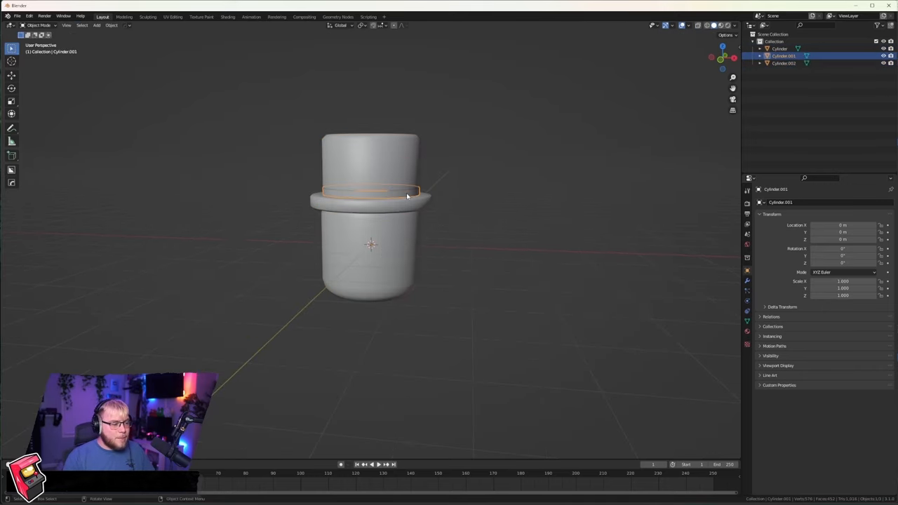
pyautogui.moveTo(474, 197)
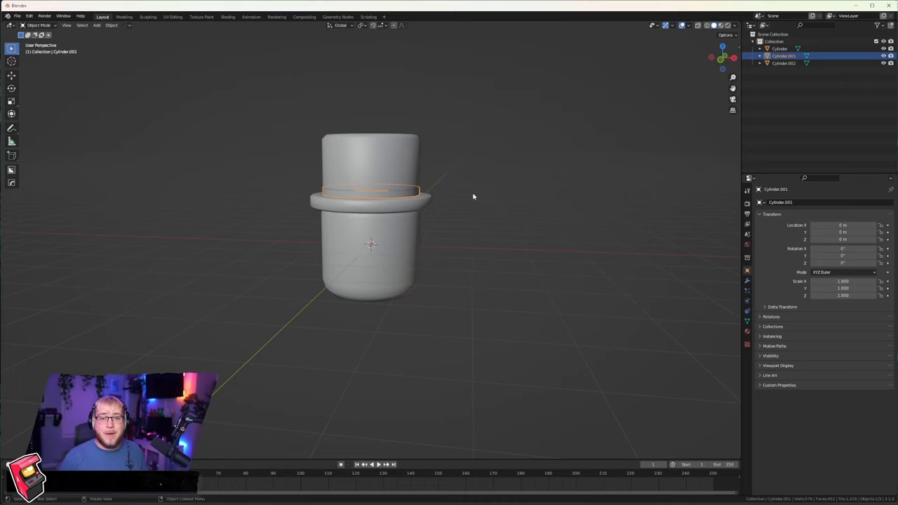
pyautogui.moveTo(461, 205)
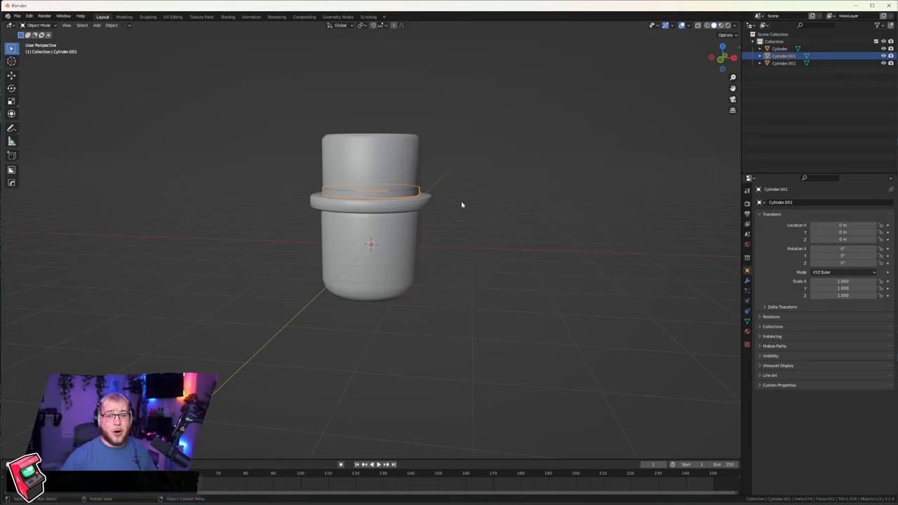
pyautogui.moveTo(495, 167)
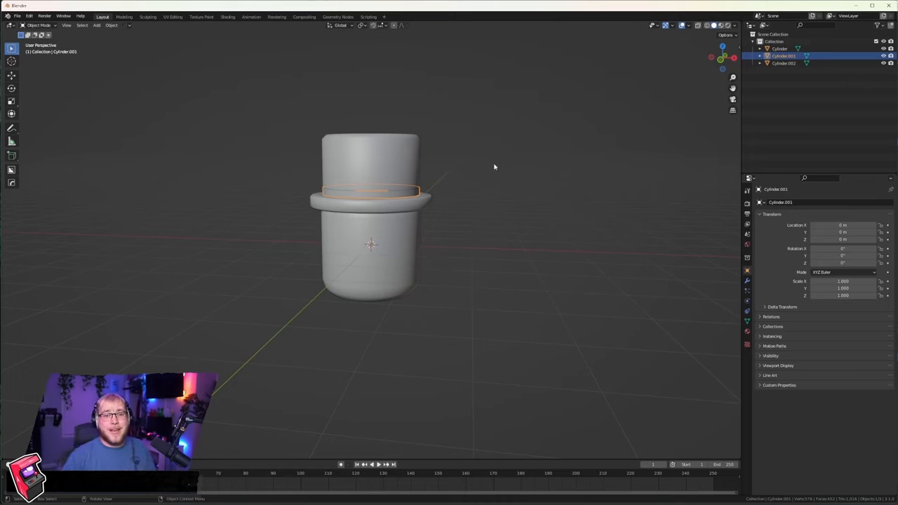
pyautogui.moveTo(492, 165)
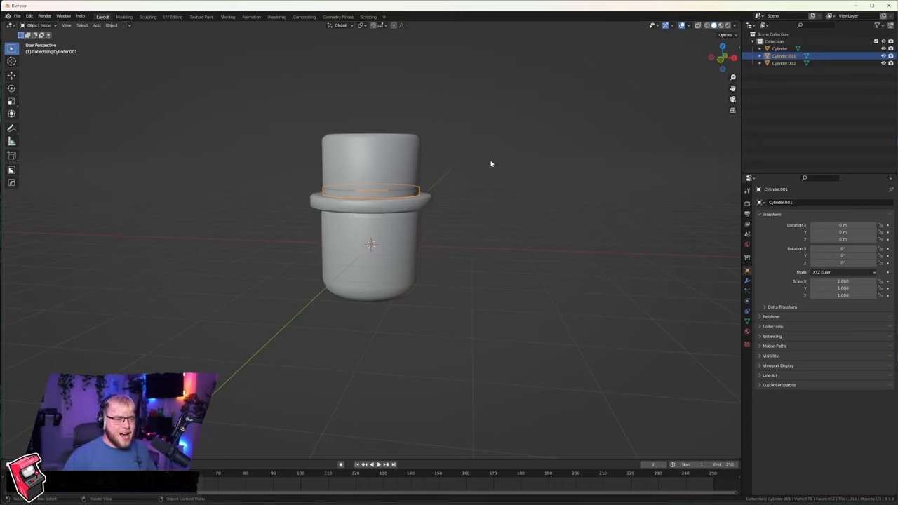
pyautogui.press('Tab')
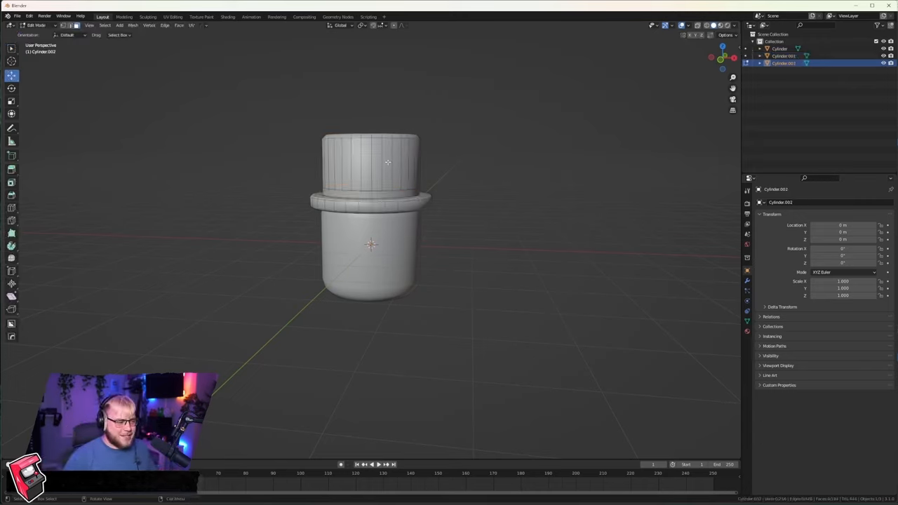
pyautogui.press('Tab')
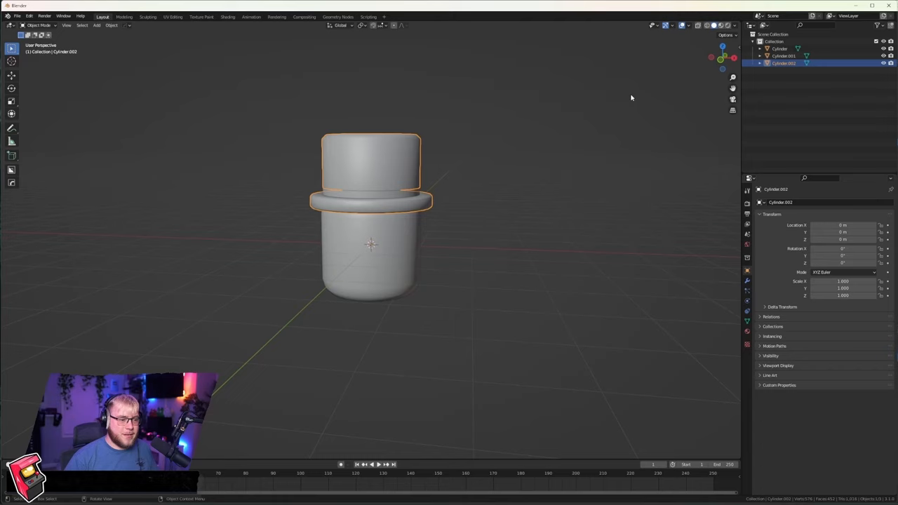
pyautogui.moveTo(611, 54)
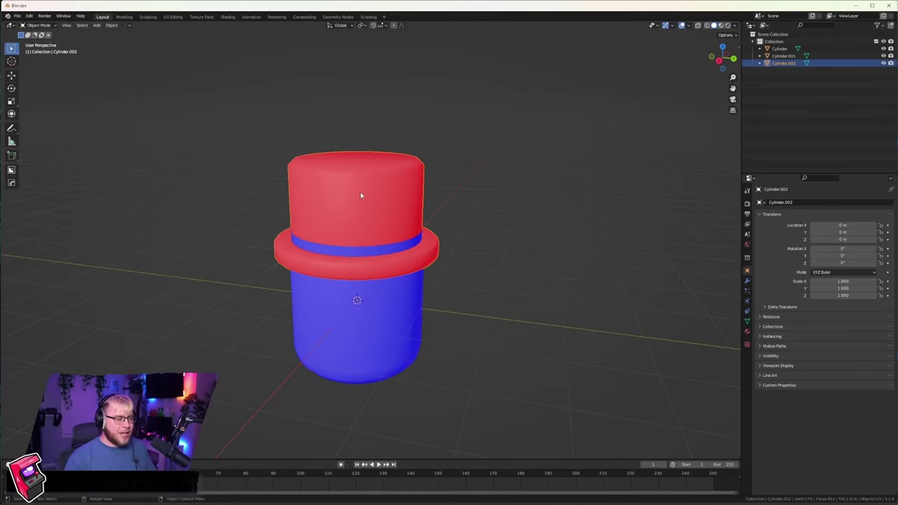
# Step: Recalculate the top hat's normals outward in Edit Mode so its faces show blue
pyautogui.press('Tab')
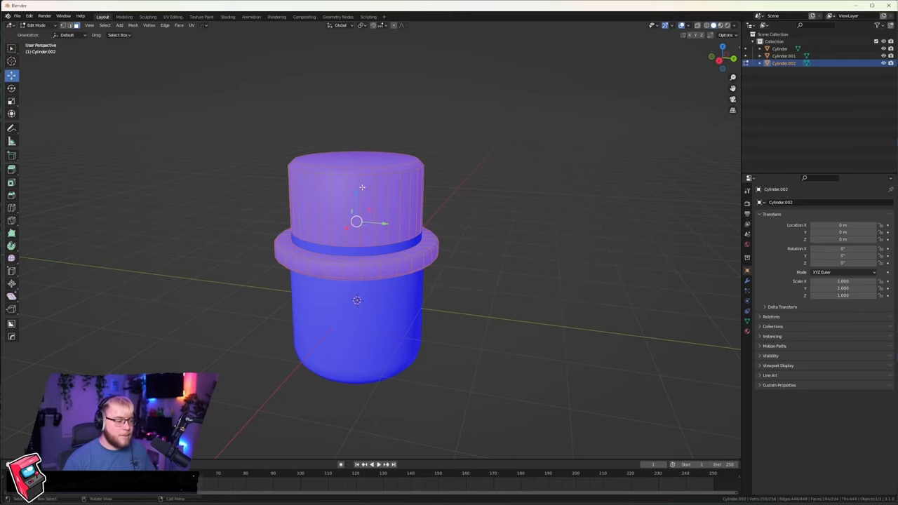
pyautogui.press('Tab')
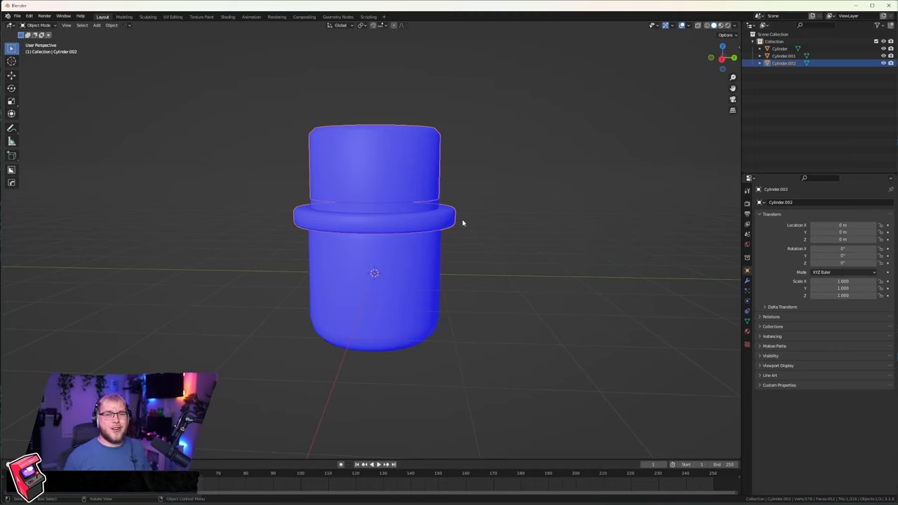
pyautogui.moveTo(406, 148)
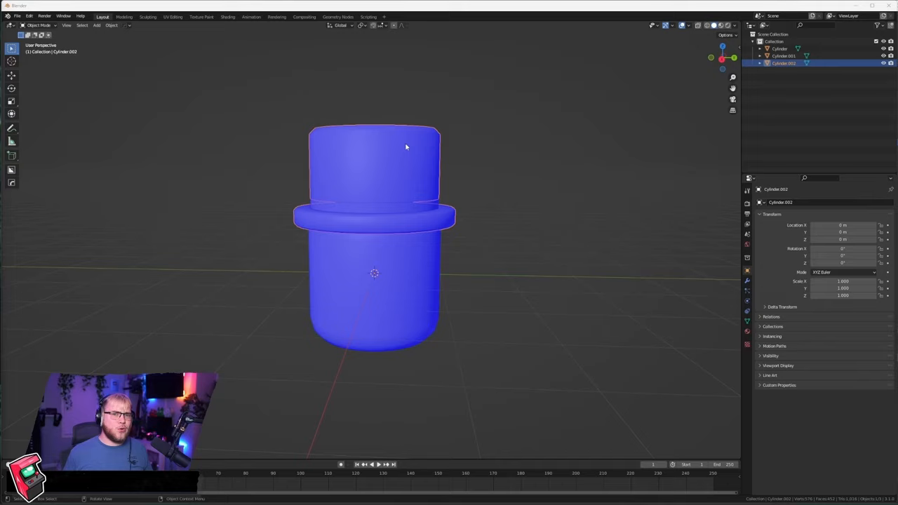
pyautogui.moveTo(414, 272)
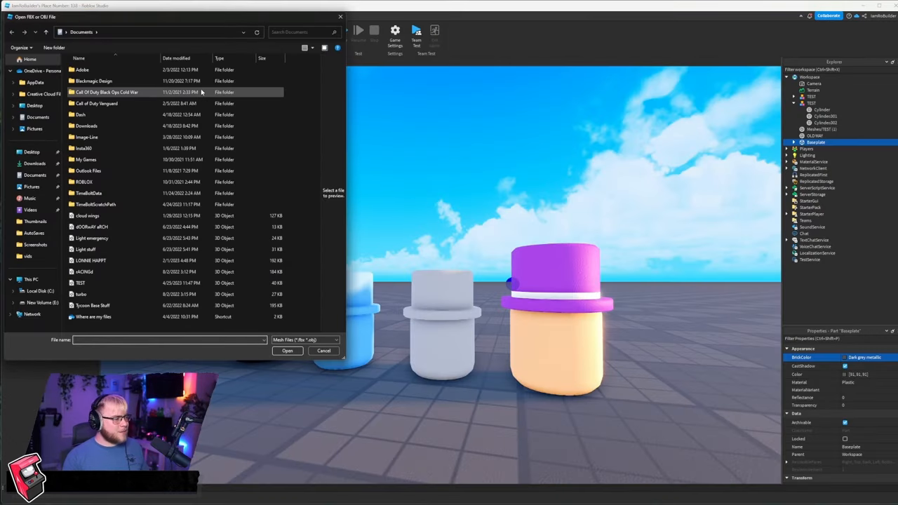
# Step: Preview Paint Stuff.fbx's separate parts in the import dialog, then cancel the import
pyautogui.click(287, 350)
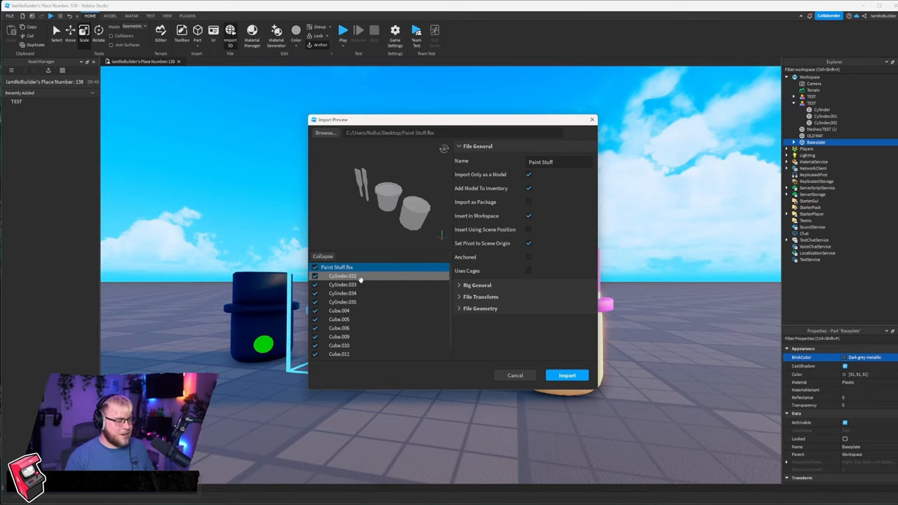
pyautogui.scroll(-3)
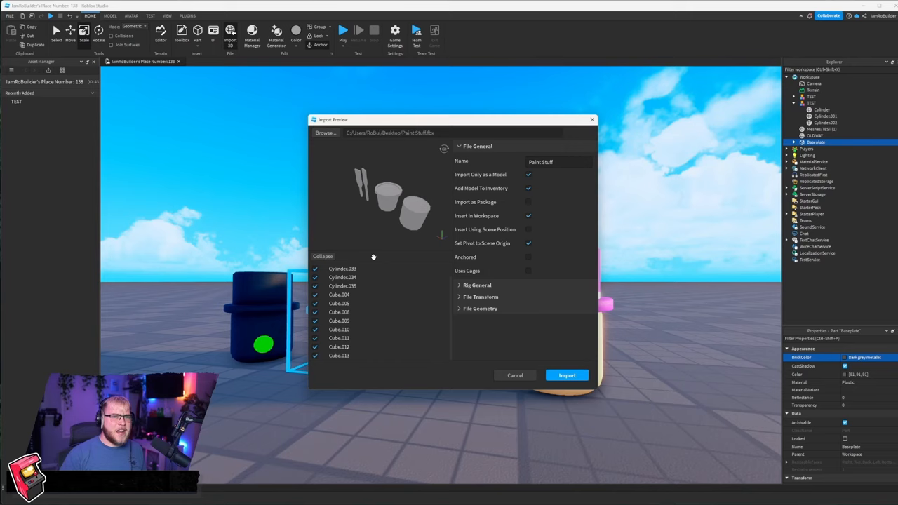
pyautogui.moveTo(368, 249)
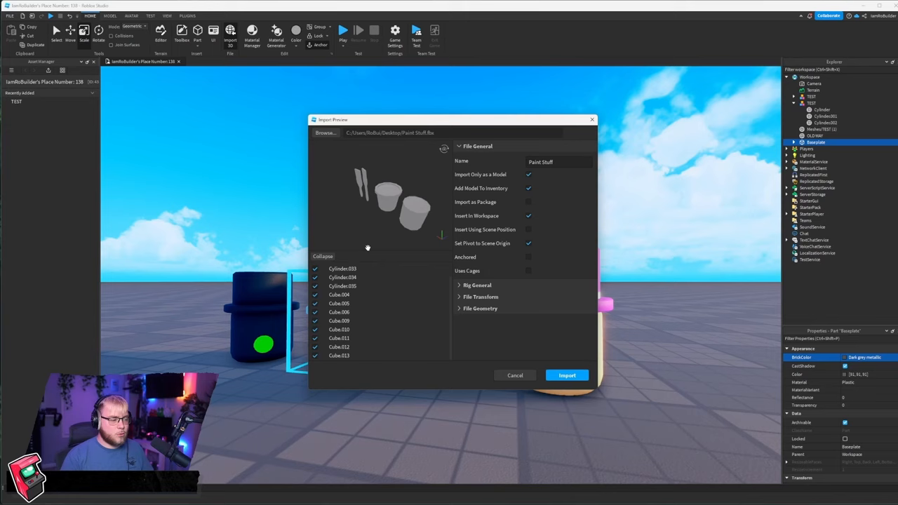
pyautogui.click(567, 375)
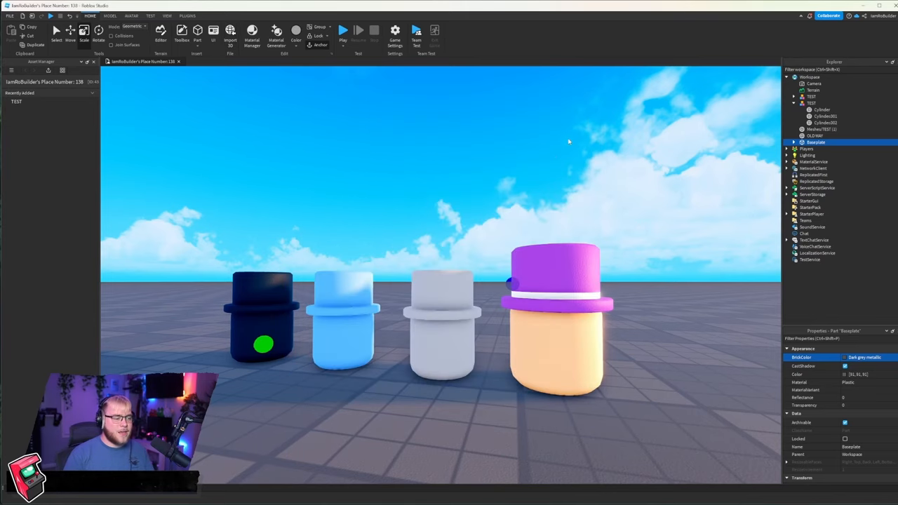
pyautogui.moveTo(550, 163)
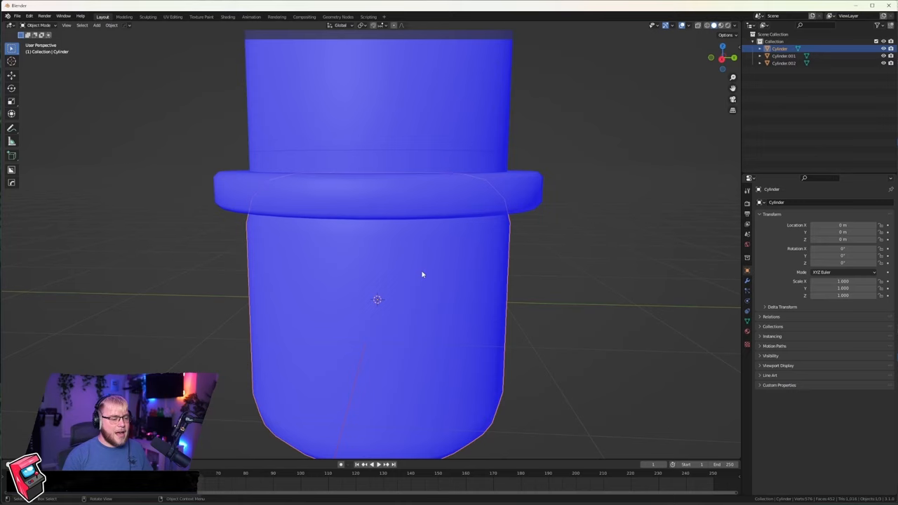
# Step: Zoom in on the dense head mesh, open its delete menu, and leave Edit Mode
pyautogui.scroll(-3)
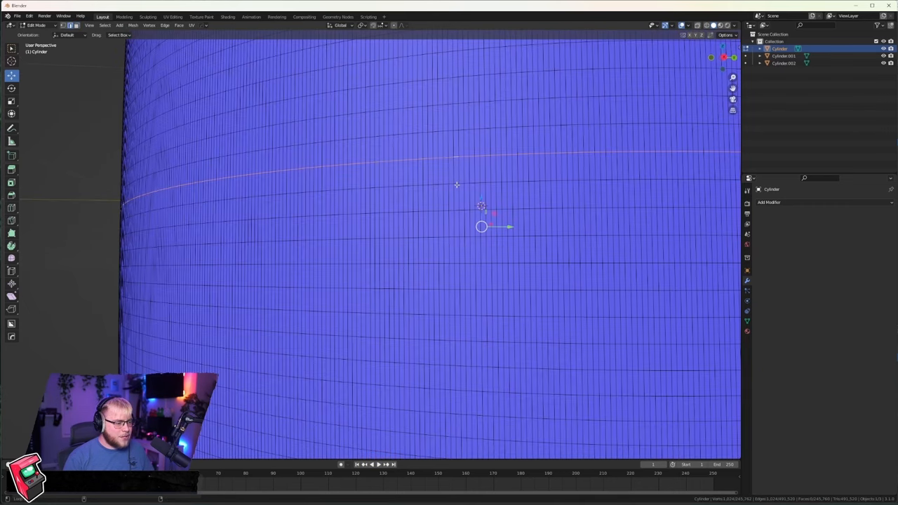
pyautogui.press('x')
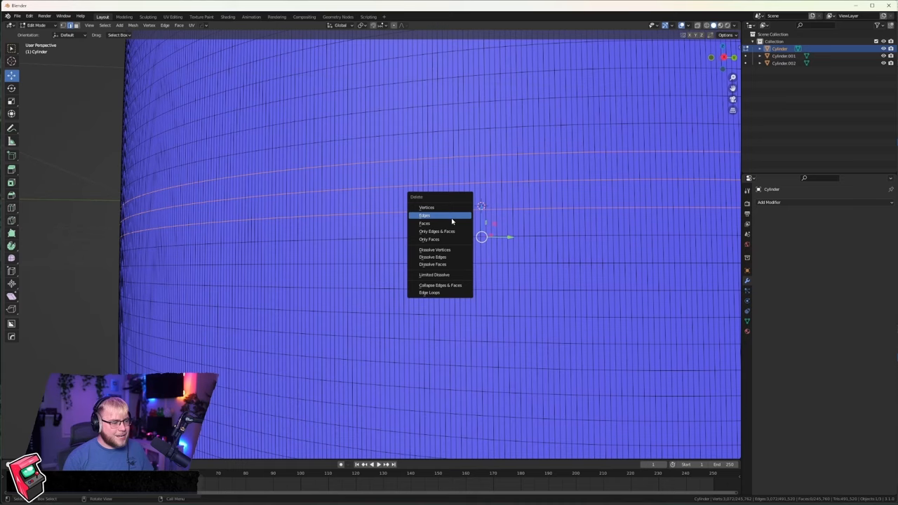
pyautogui.click(425, 215)
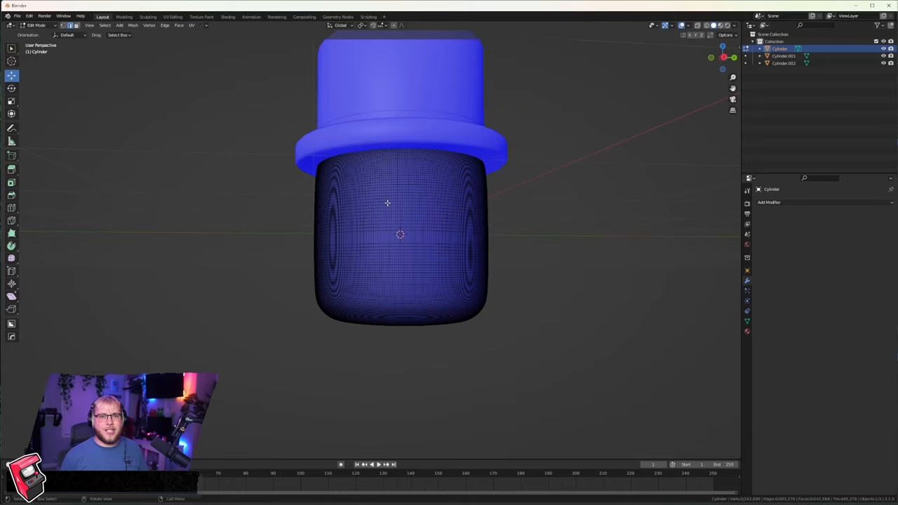
pyautogui.moveTo(374, 233)
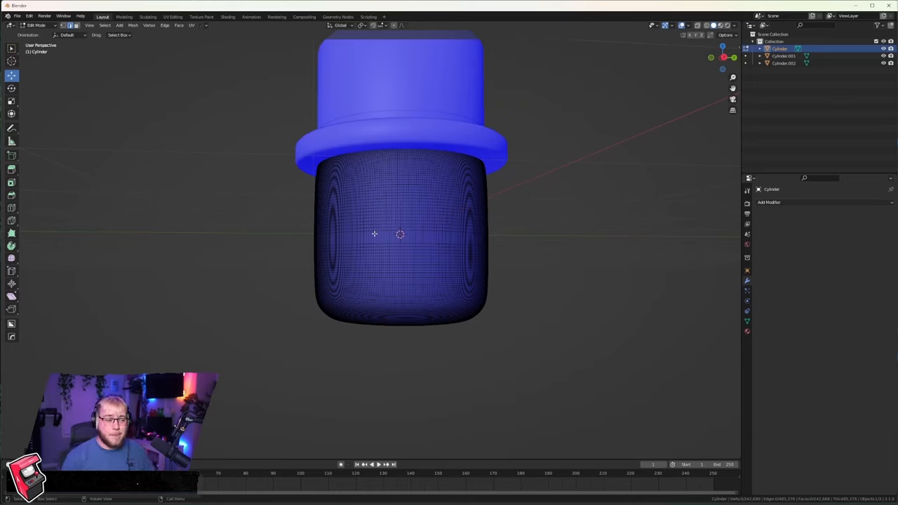
pyautogui.press('Tab')
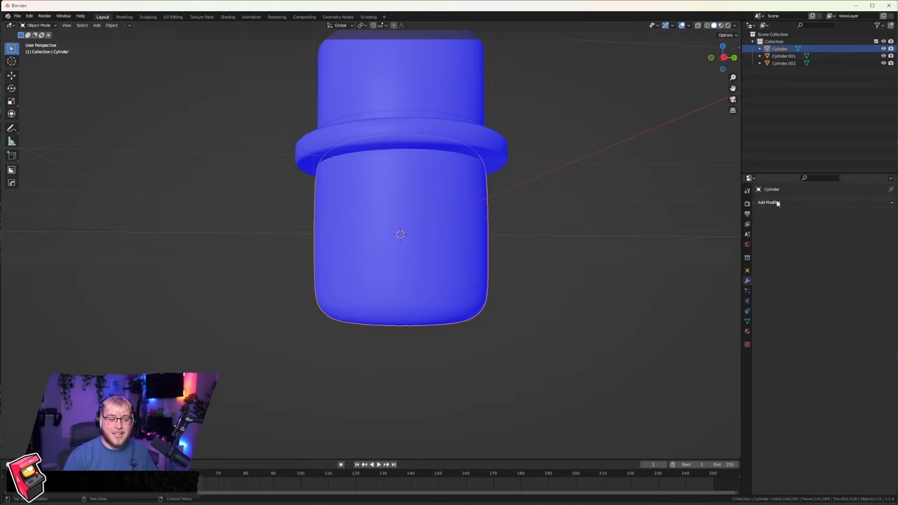
# Step: Add a Decimate modifier to the head cylinder
pyautogui.click(769, 202)
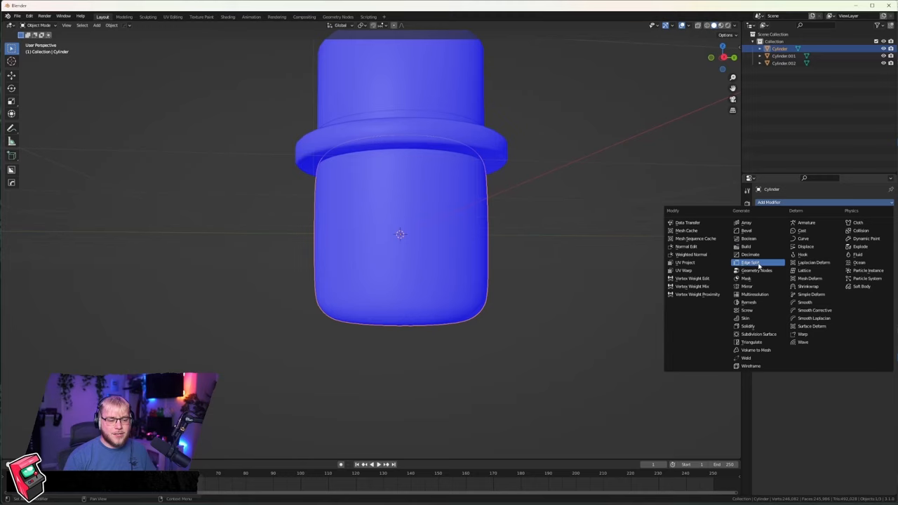
pyautogui.click(751, 254)
pyautogui.write('0')
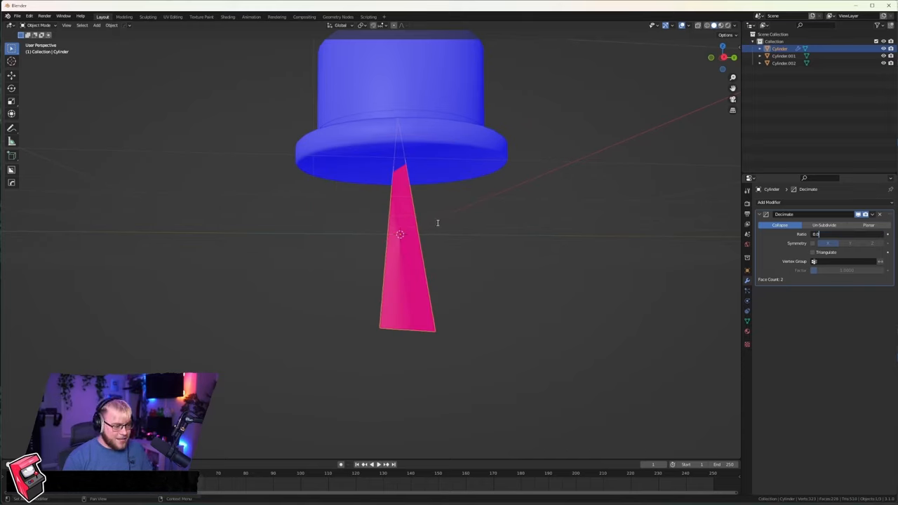
pyautogui.moveTo(523, 257)
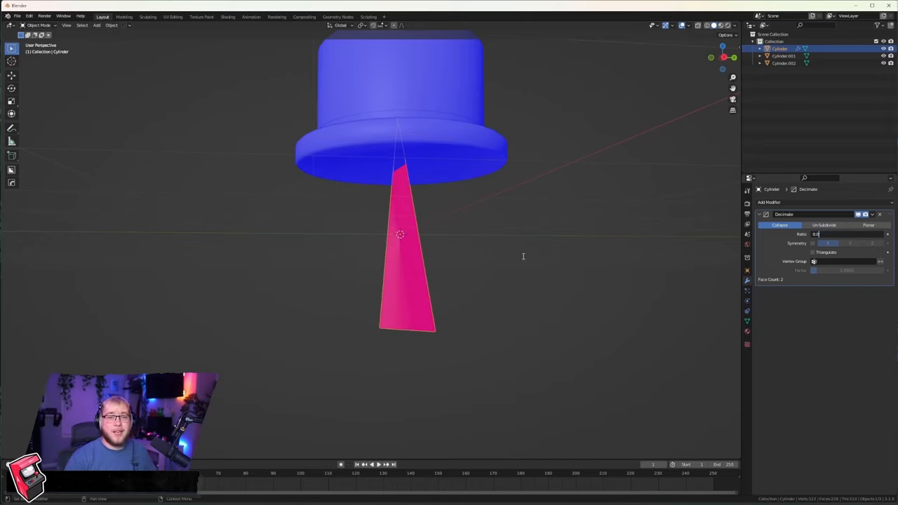
pyautogui.moveTo(462, 258)
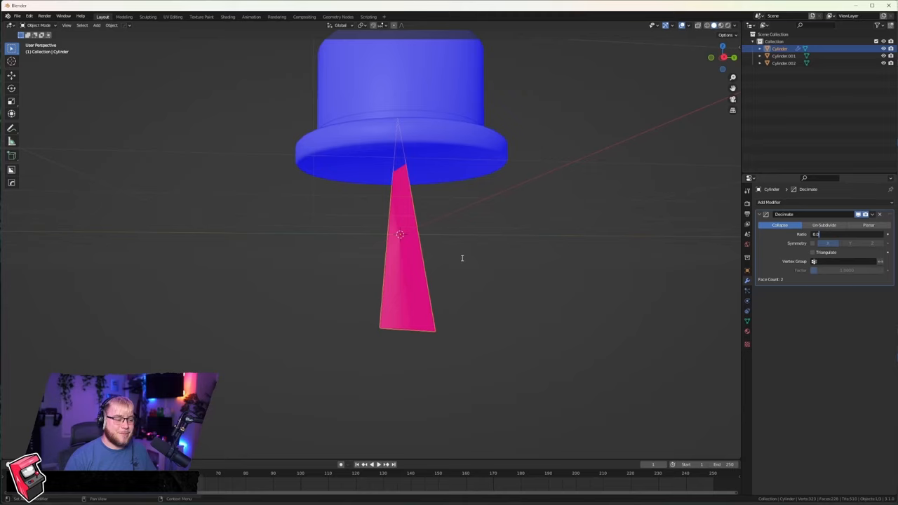
pyautogui.moveTo(469, 211)
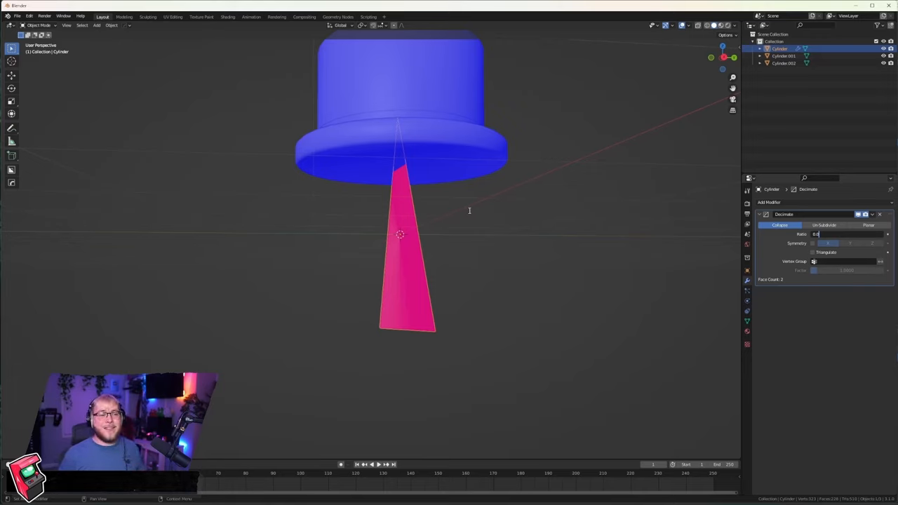
pyautogui.moveTo(528, 174)
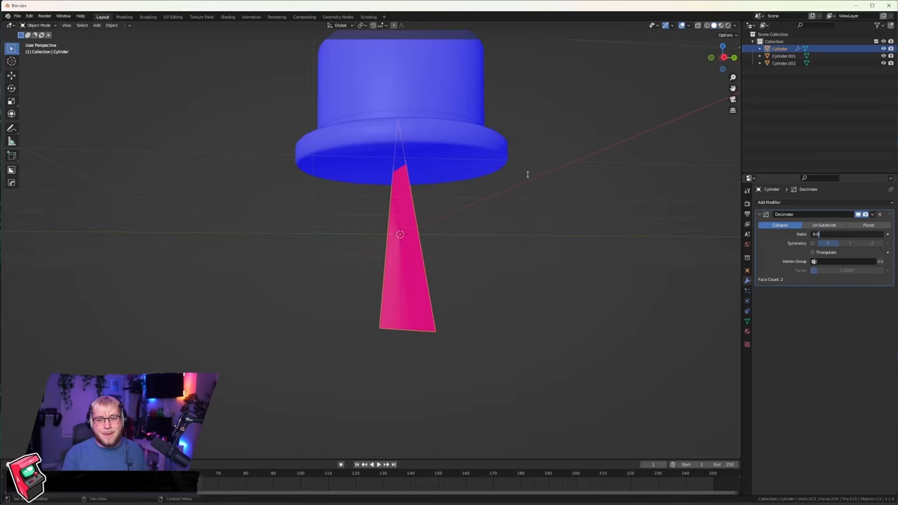
pyautogui.moveTo(445, 200)
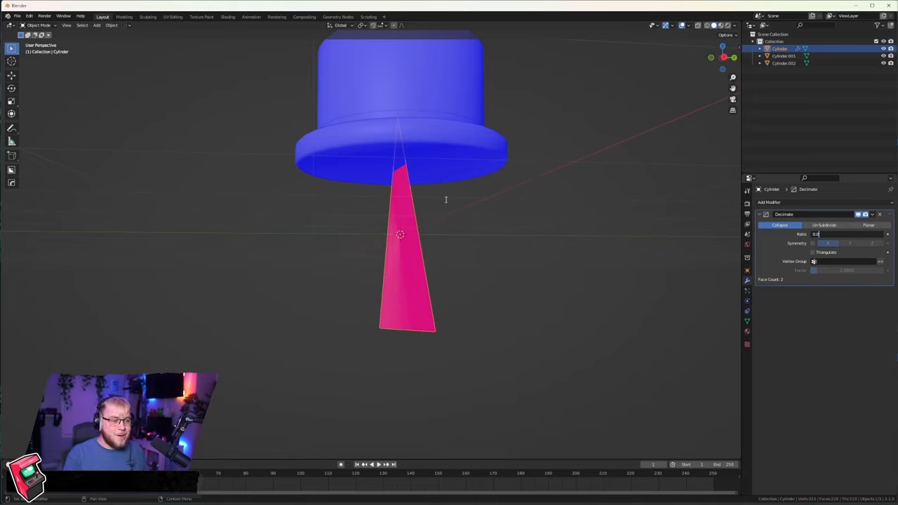